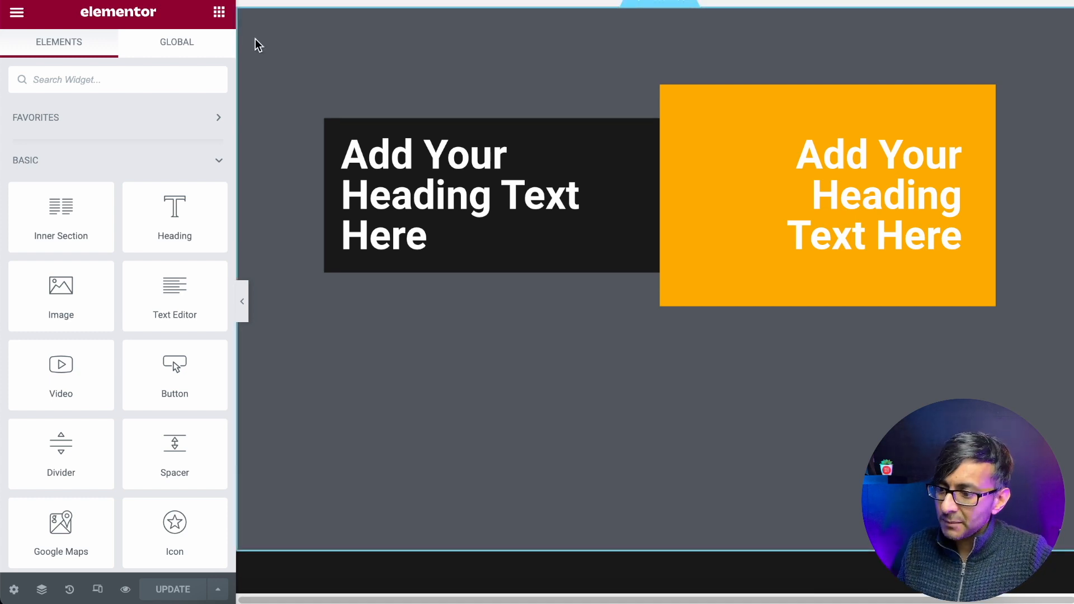
- Set Margin Left to 100 in the black heading column's Advanced settings
click(788, 211)
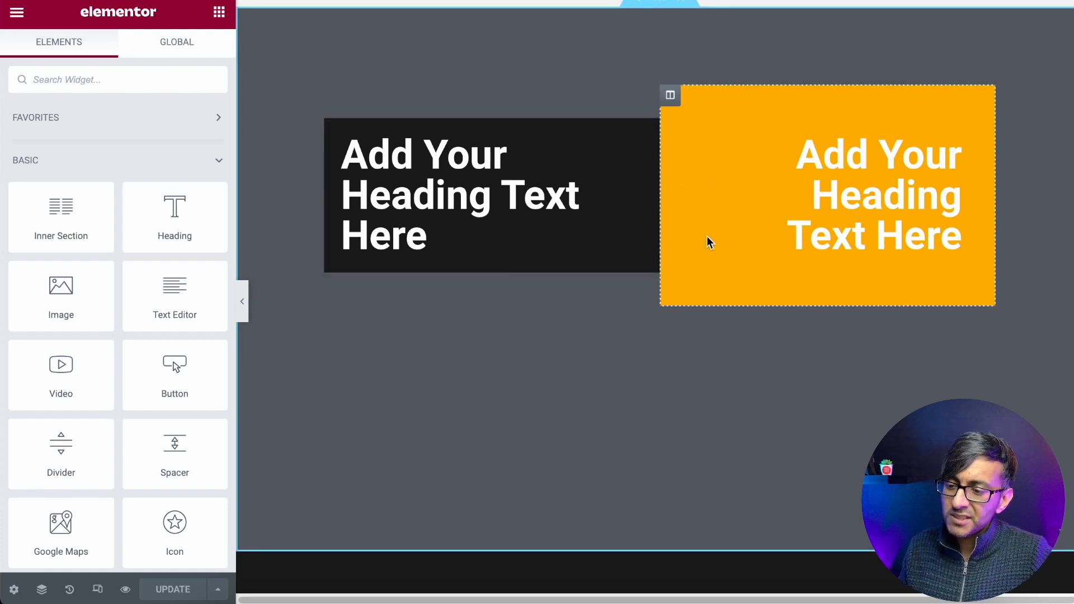
click(744, 198)
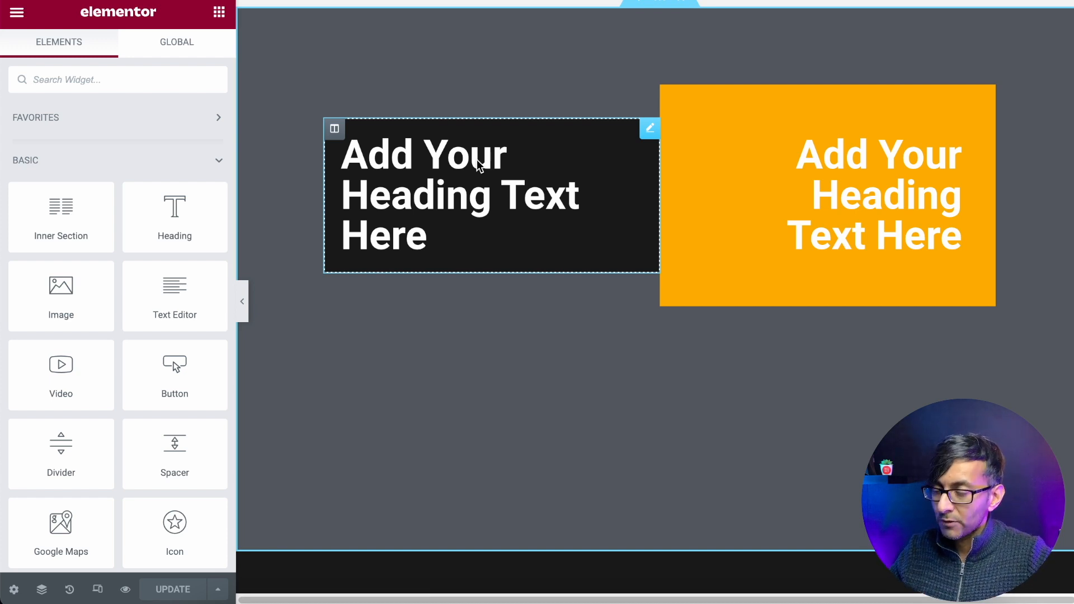
click(335, 129)
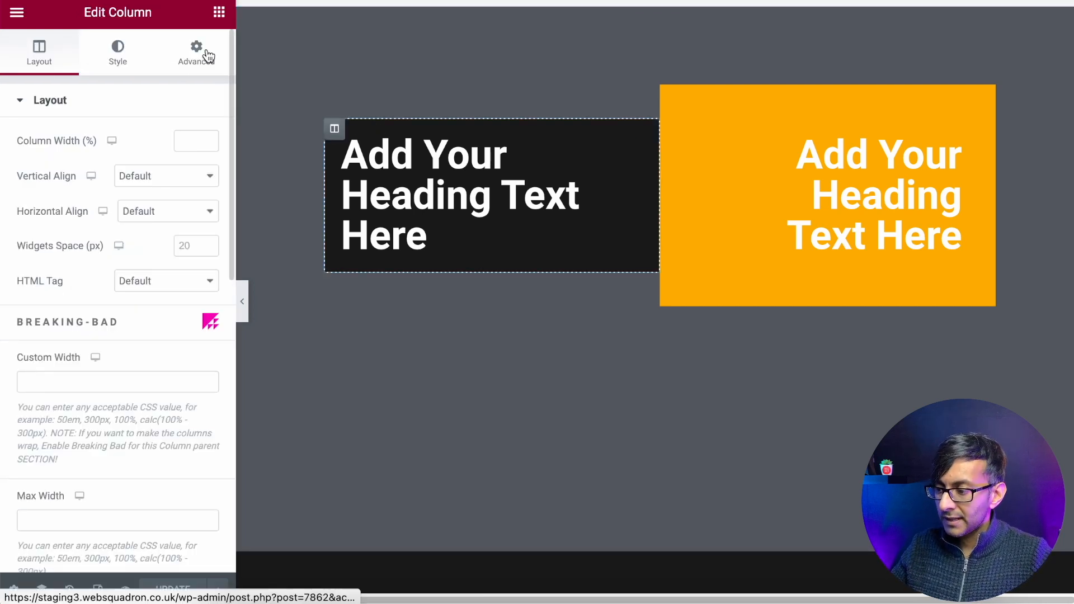
click(195, 51)
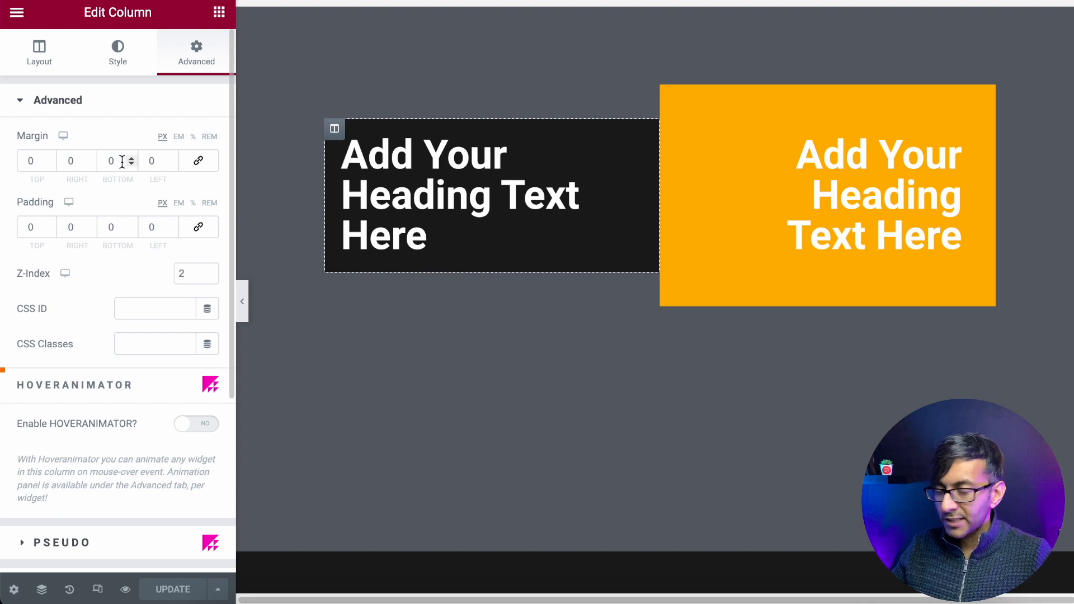
mouse_move(171, 162)
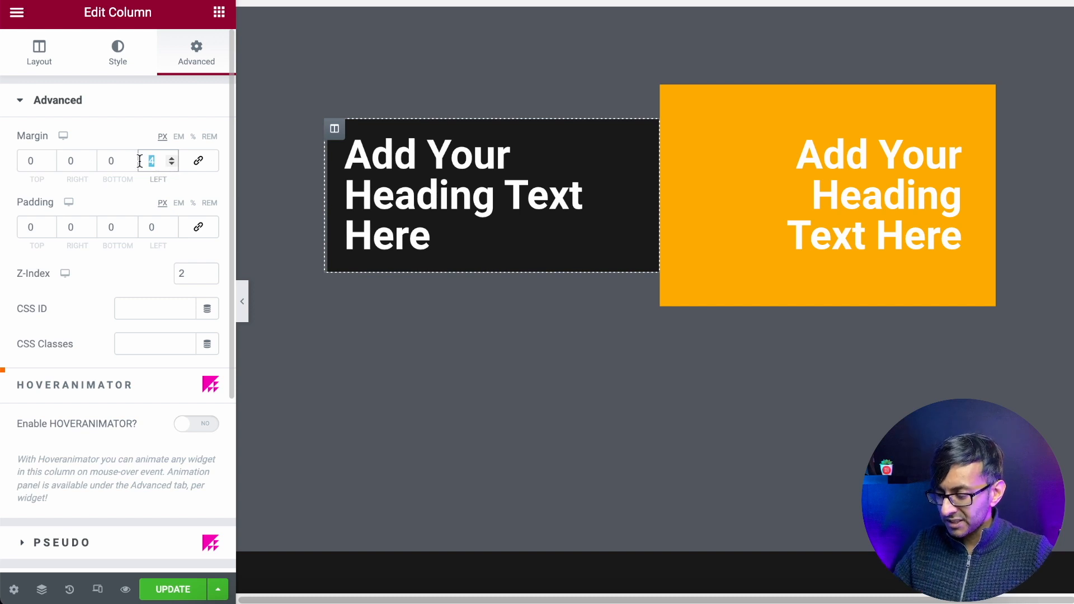
text(100)
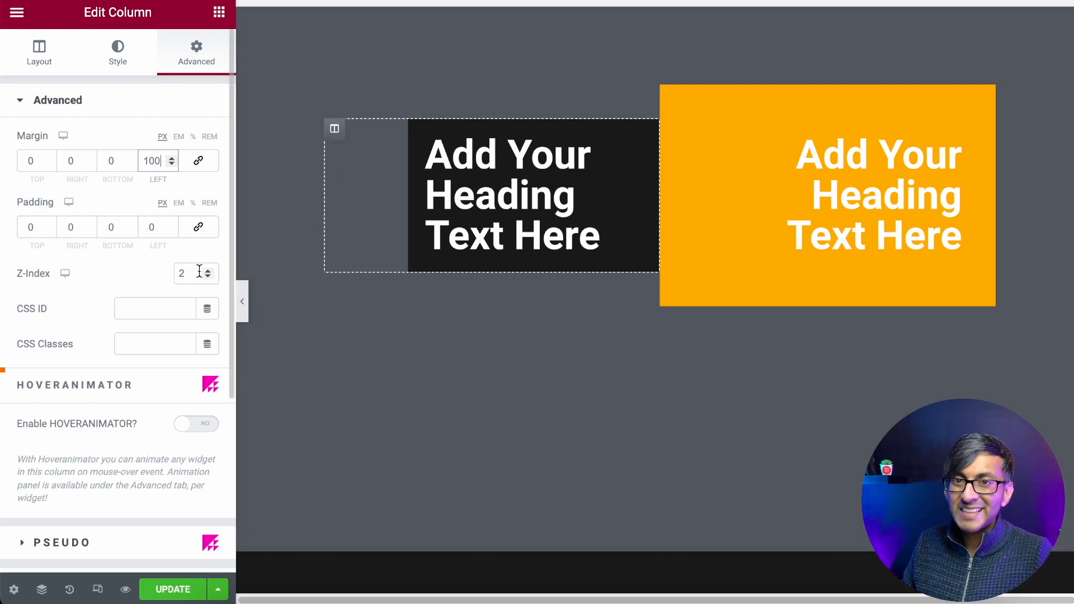
click(39, 52)
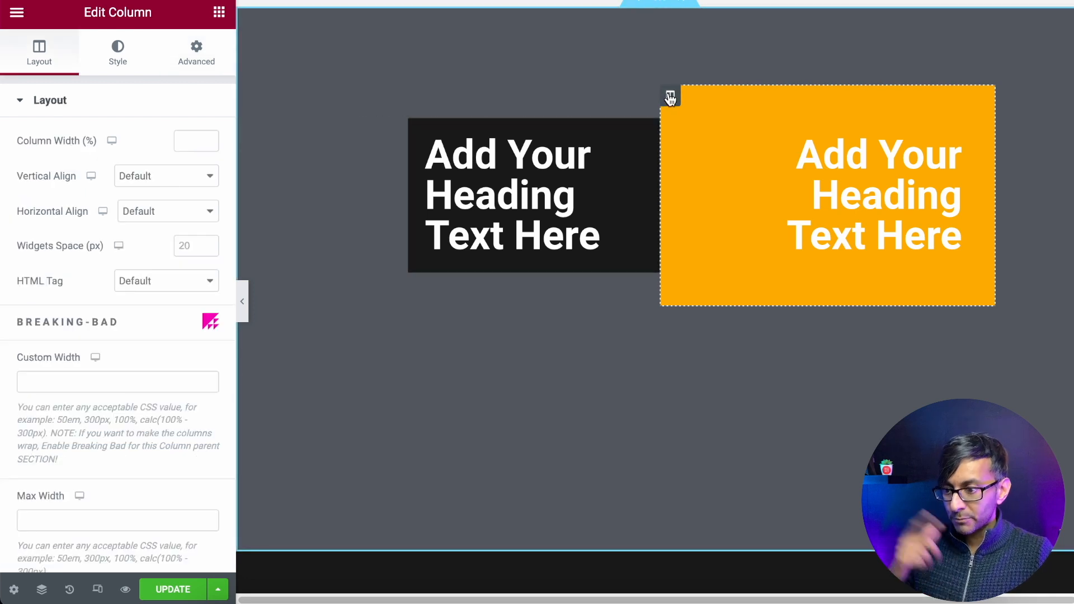
click(195, 52)
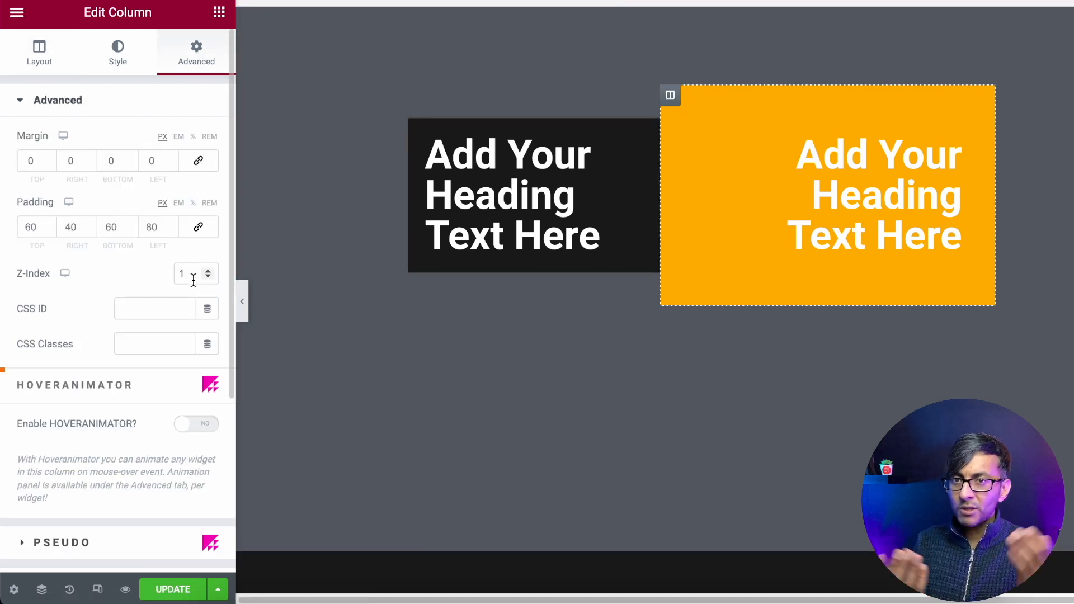
click(404, 192)
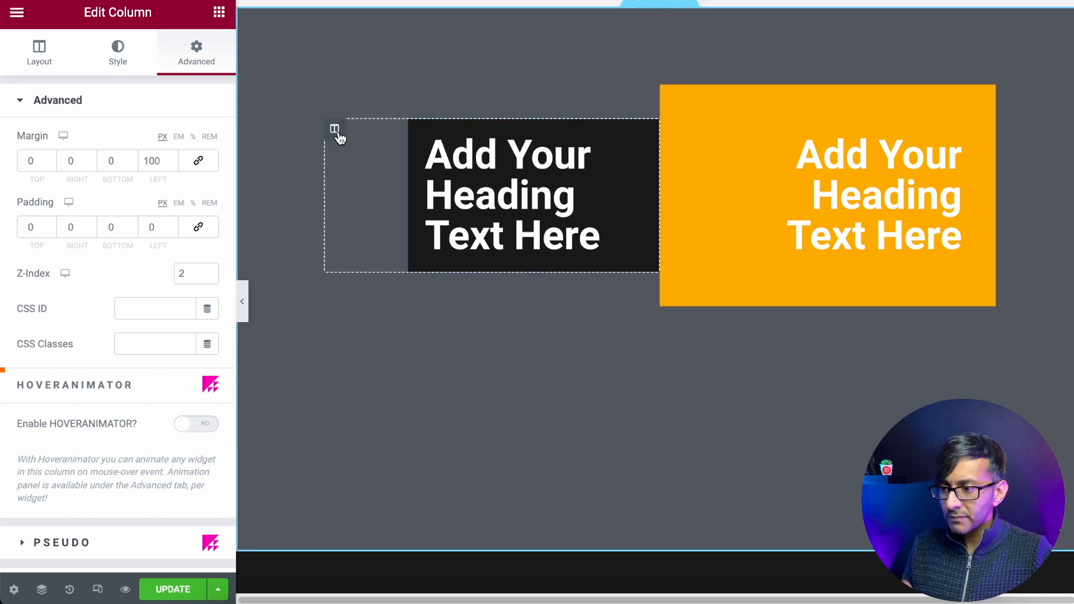
mouse_move(260, 85)
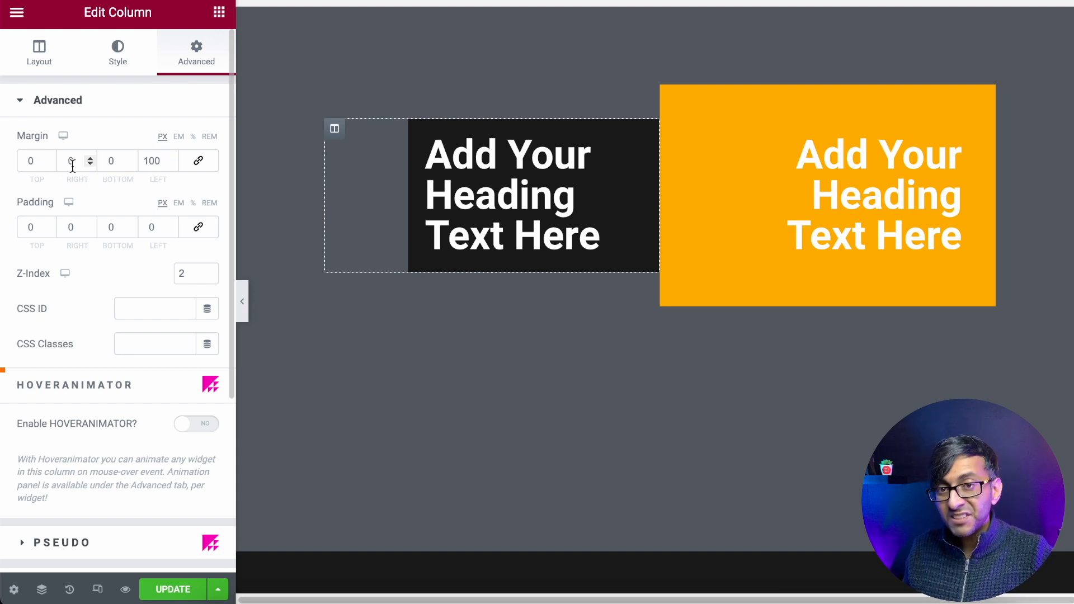
click(90, 164)
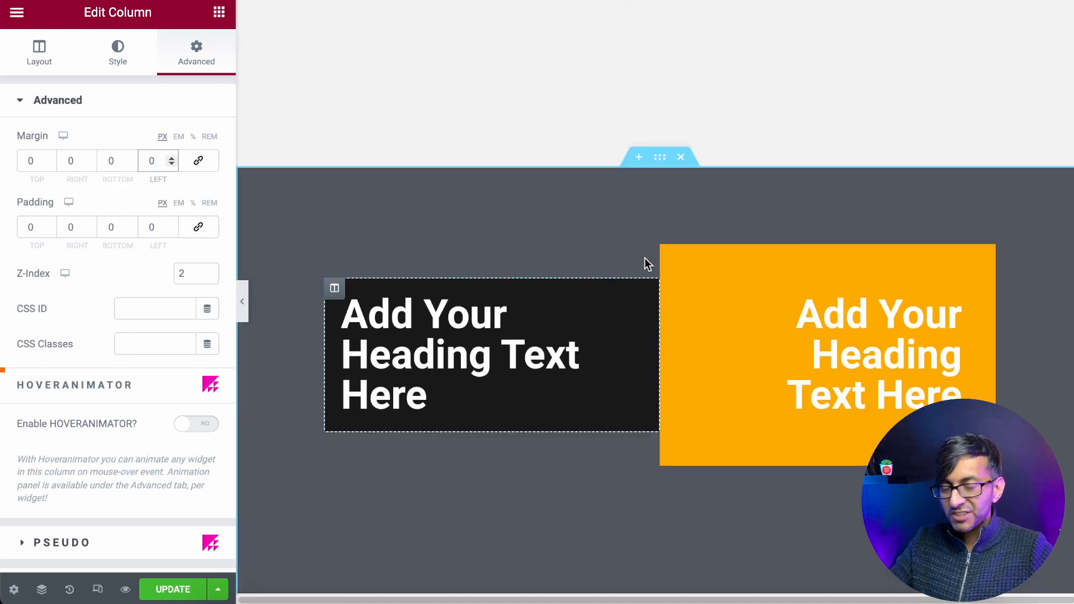
mouse_move(401, 186)
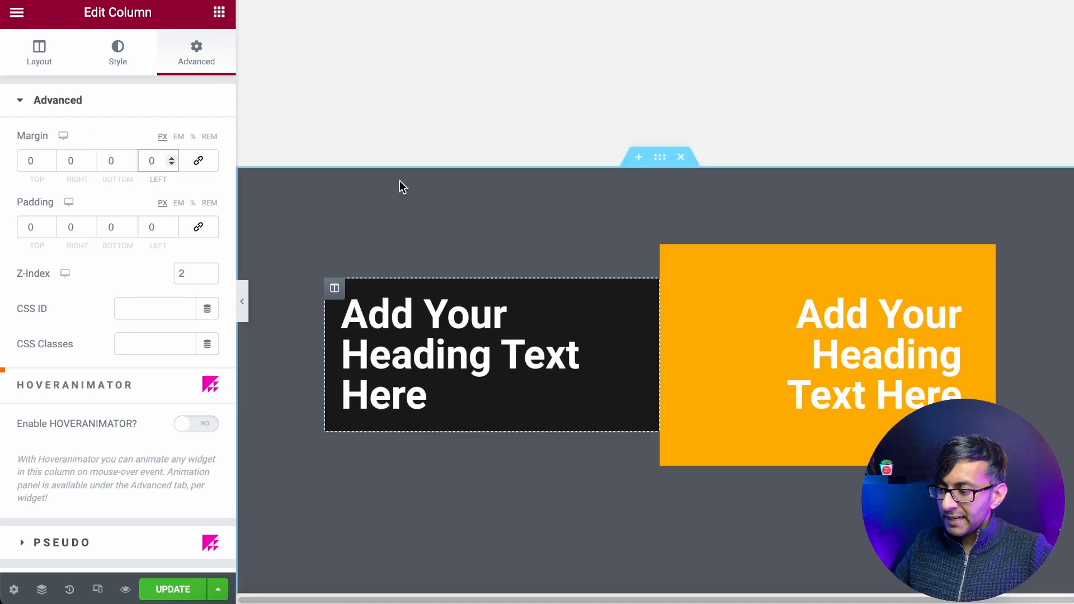
mouse_move(336, 186)
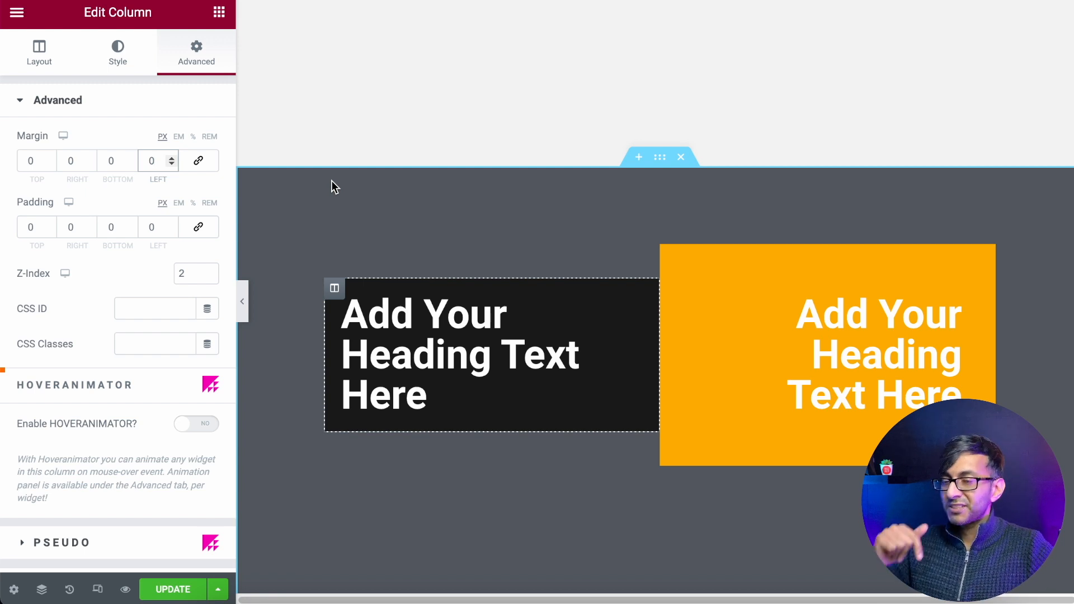
- Enter −300 as the black column's top margin
click(157, 161)
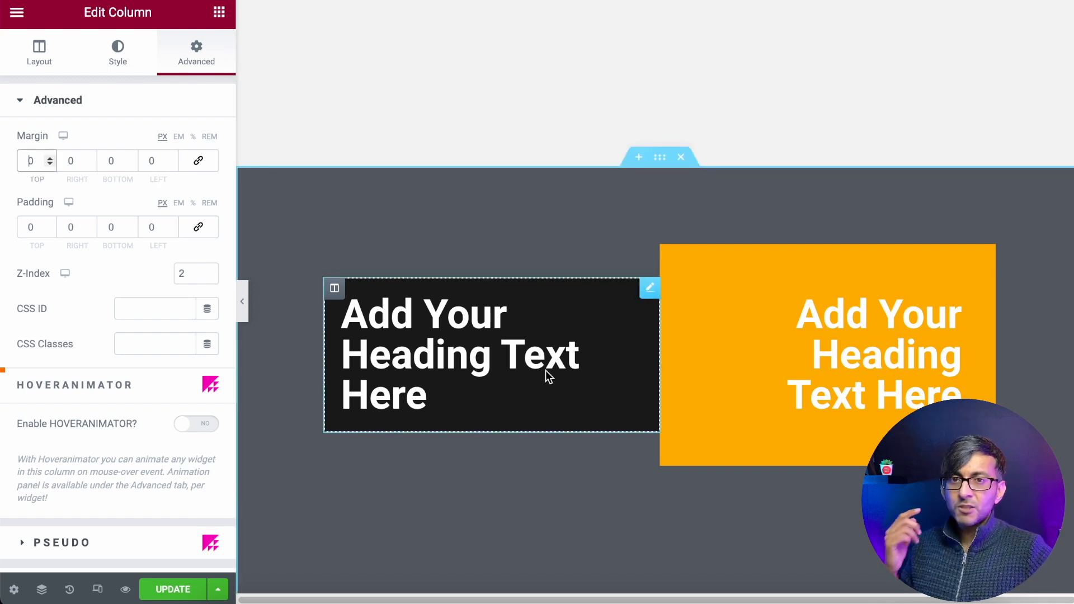
mouse_move(223, 257)
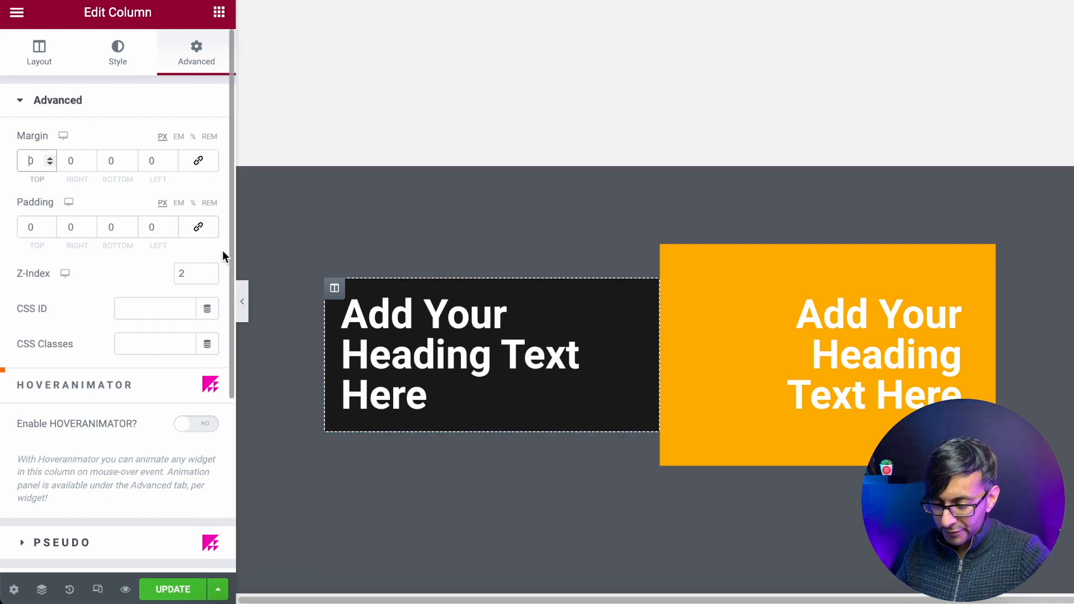
click(49, 165)
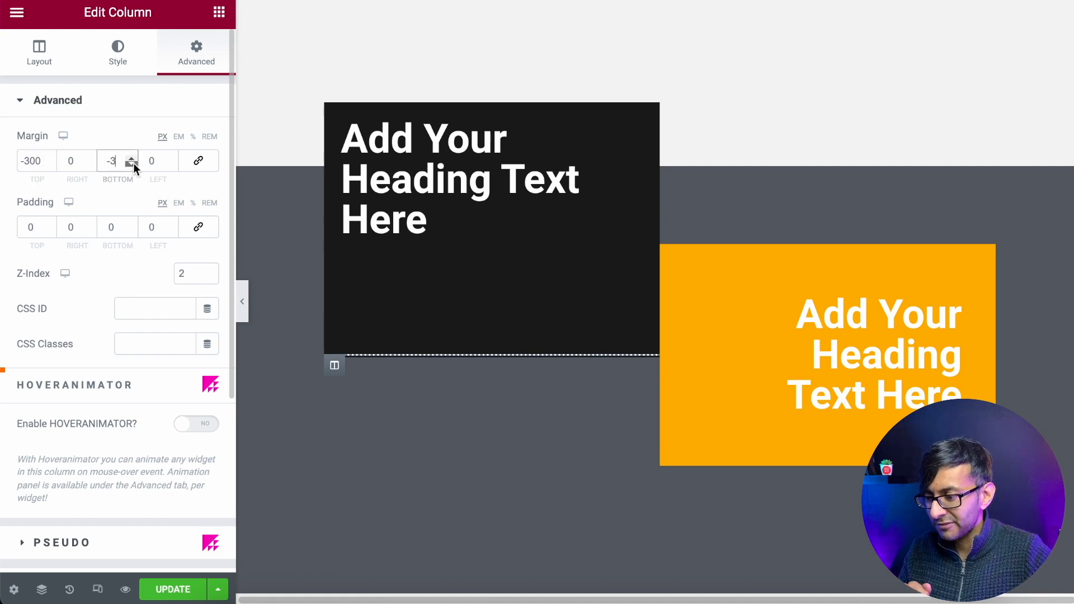
- Nudge the black column's bottom margin with the spinner arrows to 118, then select its heading
click(131, 164)
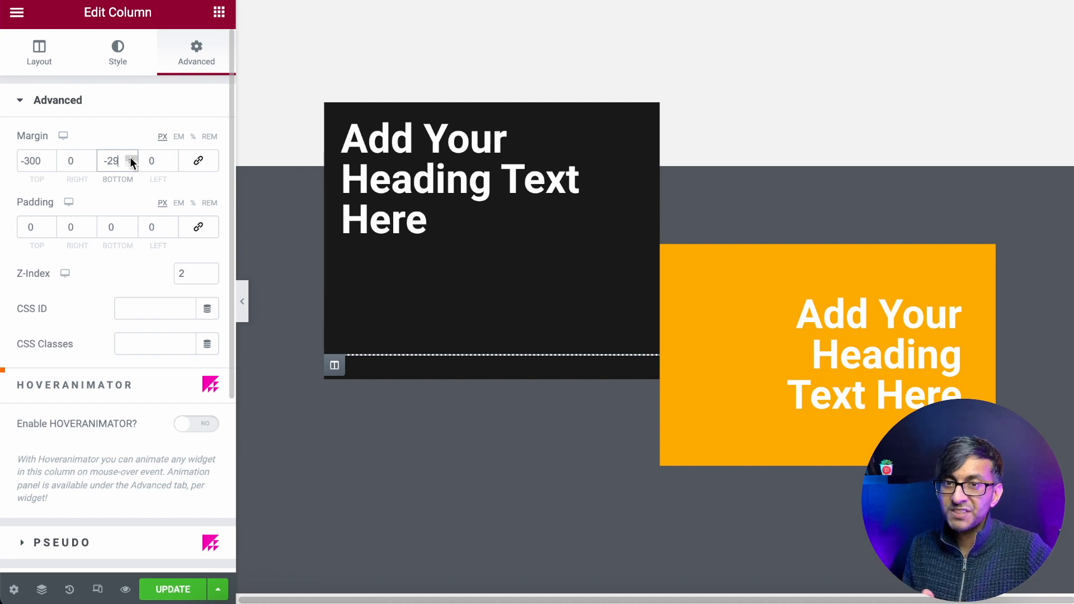
click(128, 161)
text(0)
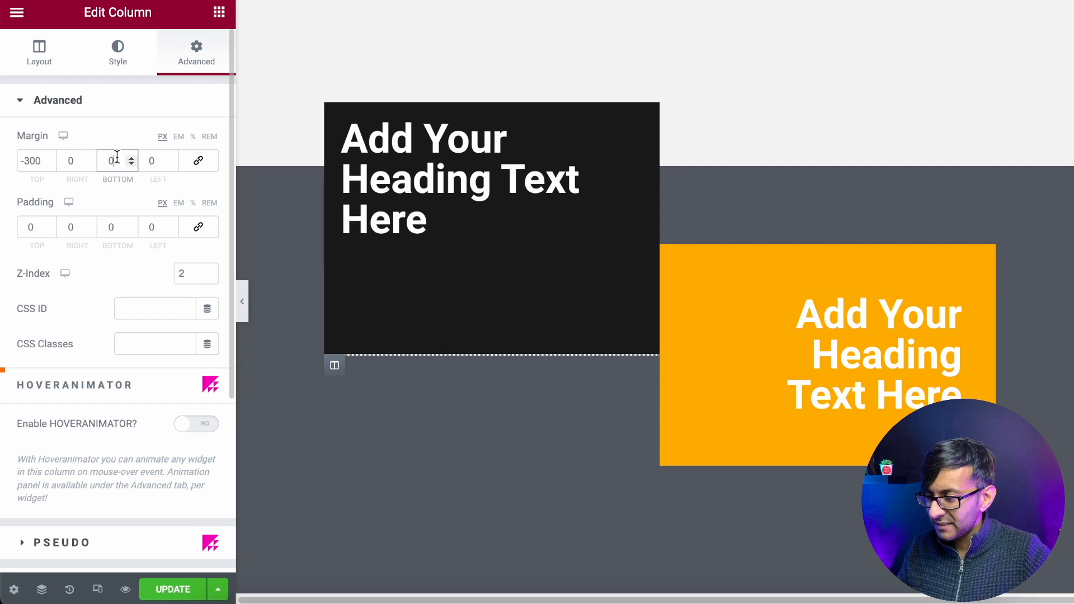
click(131, 156)
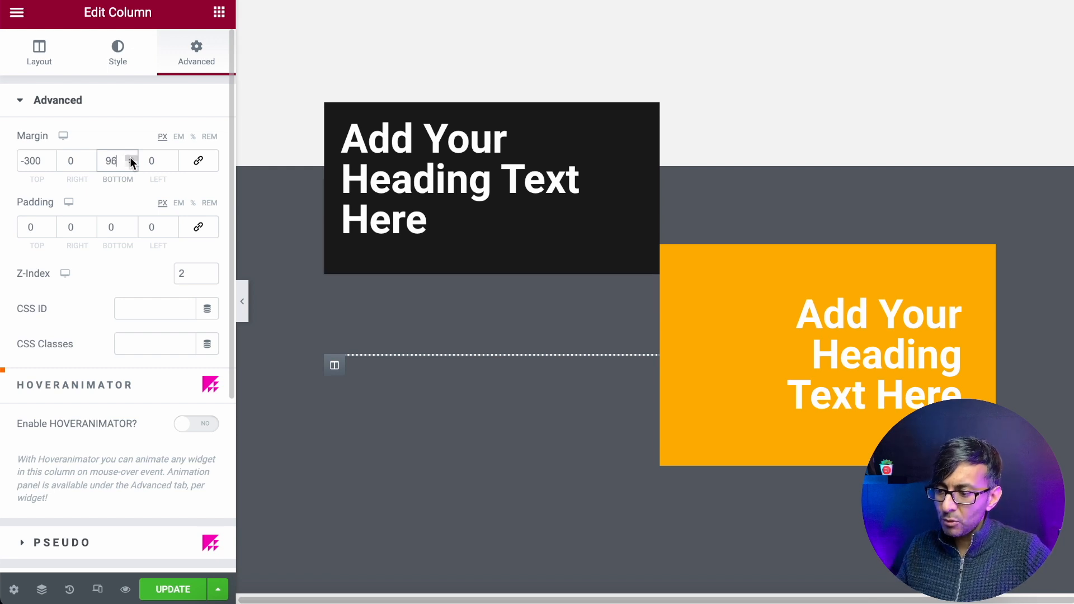
click(131, 157)
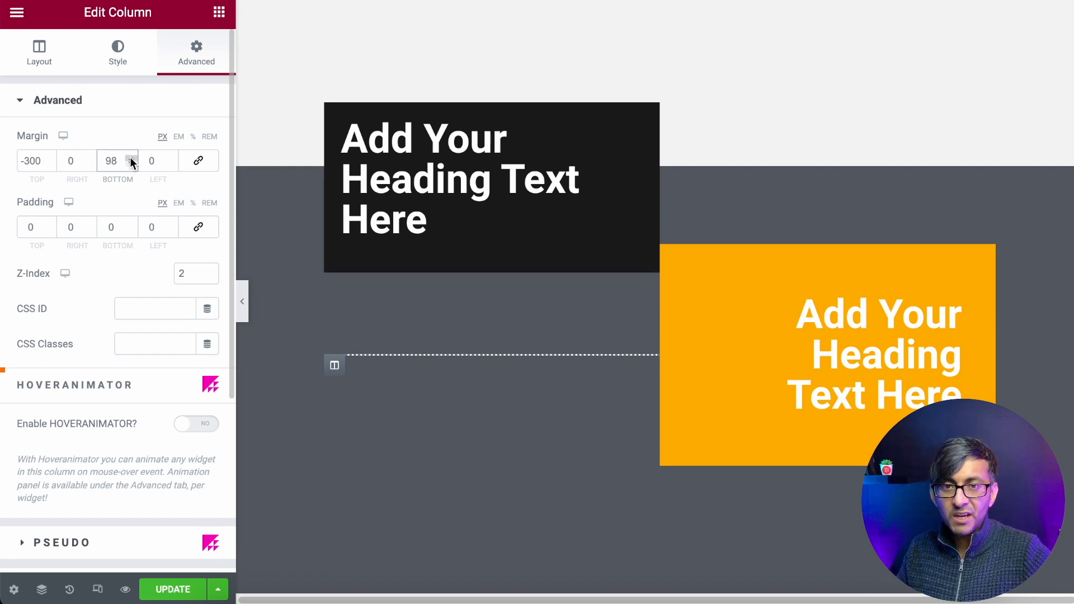
click(128, 158)
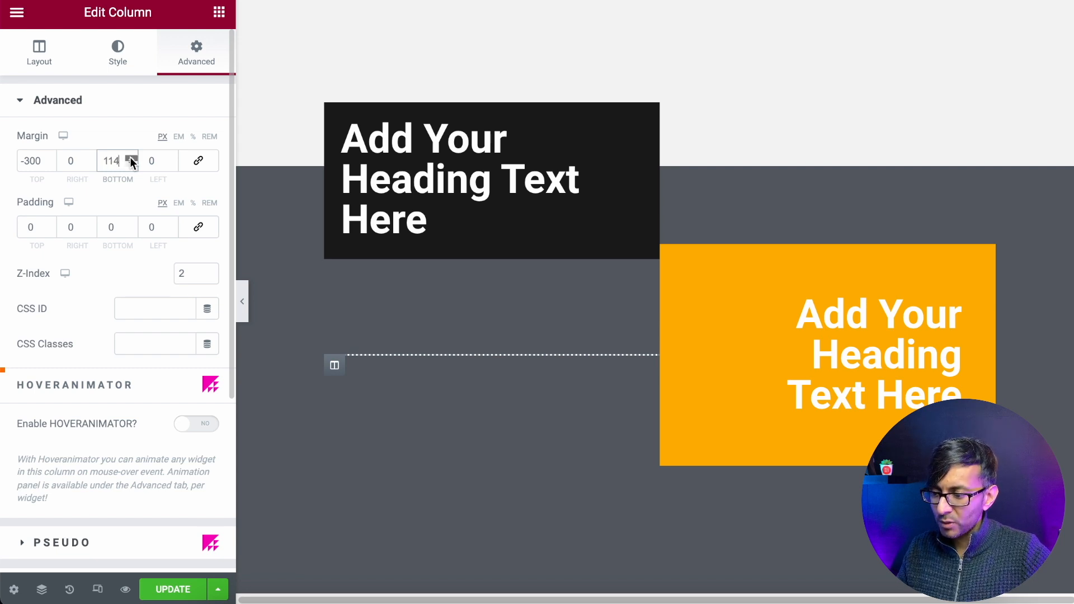
click(131, 156)
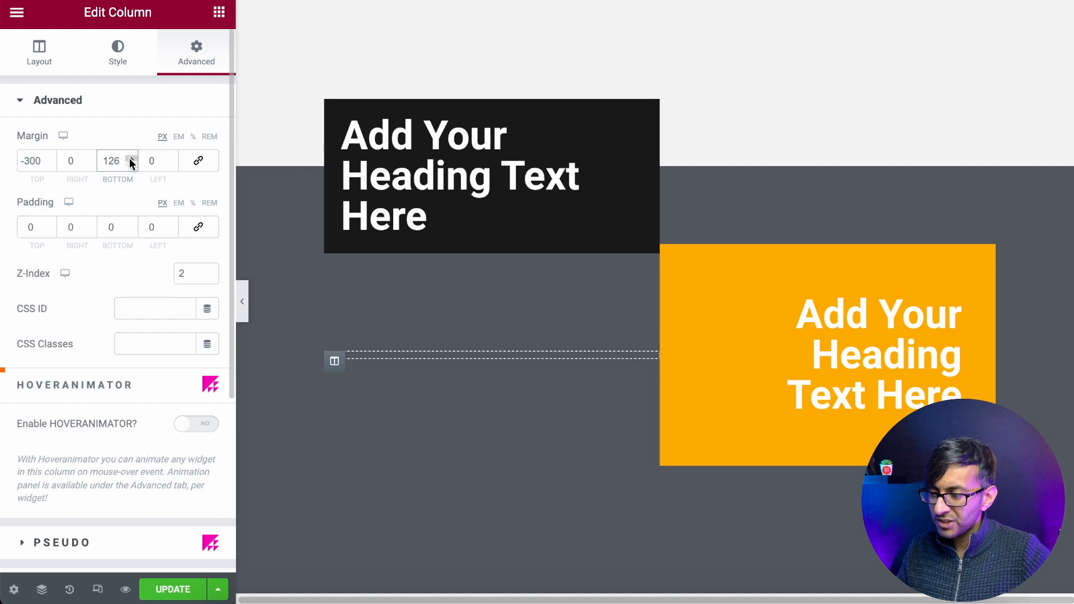
click(131, 165)
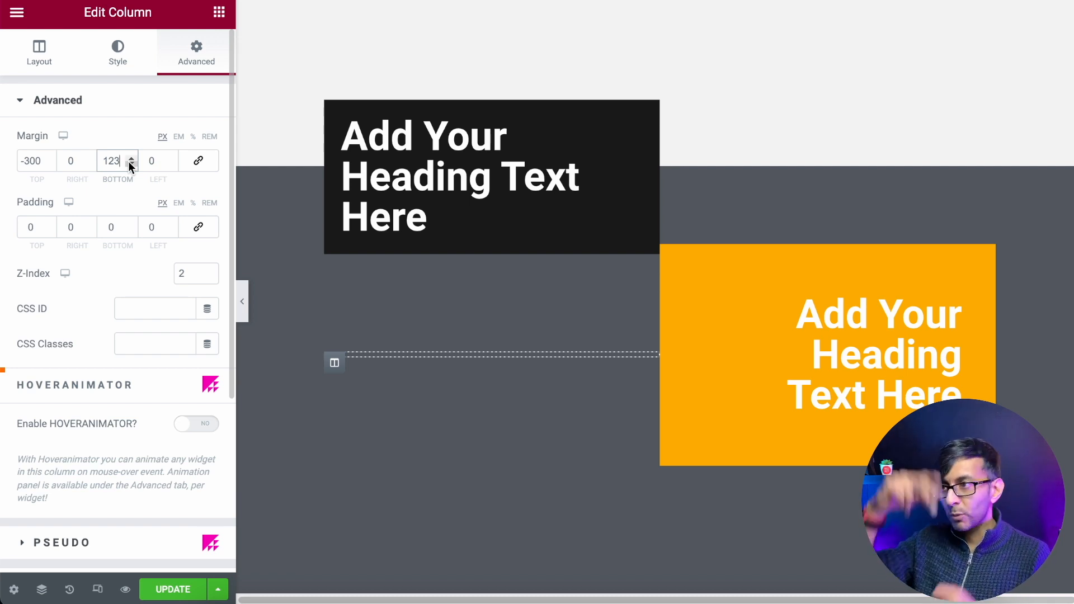
click(132, 165)
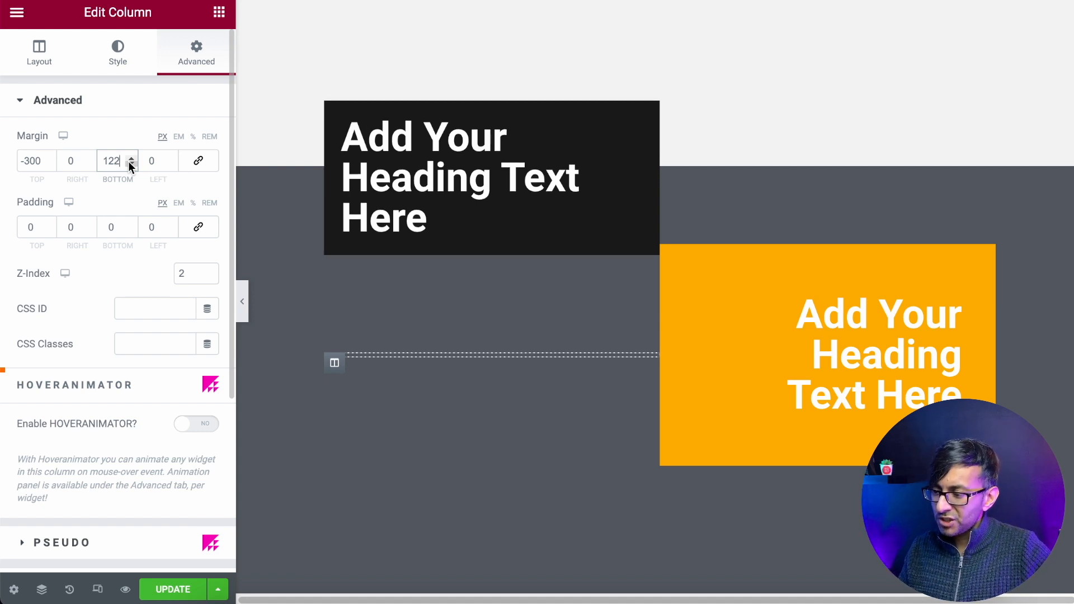
click(129, 165)
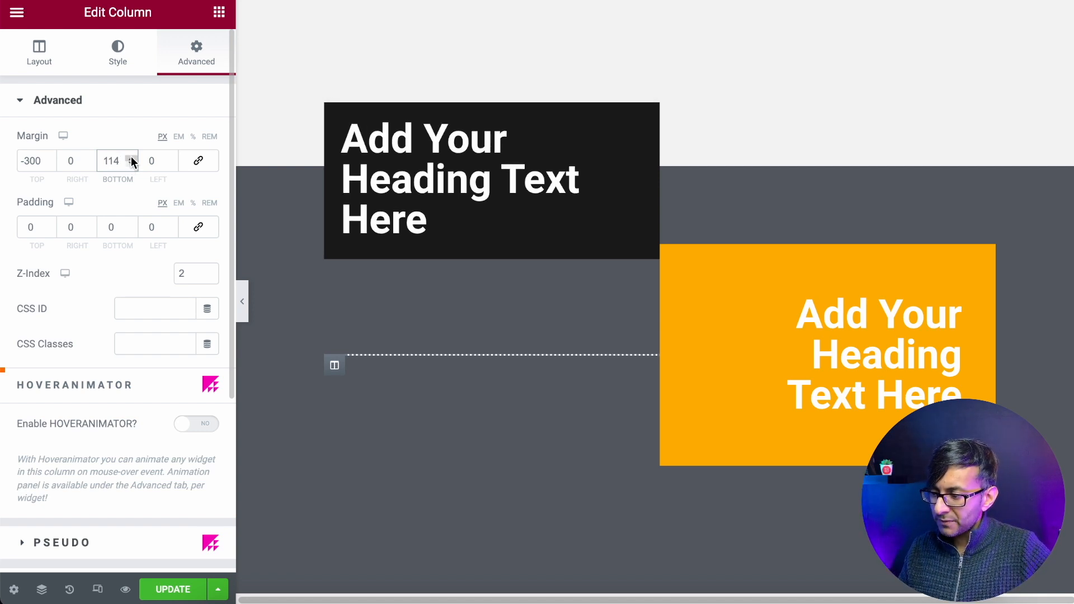
click(129, 157)
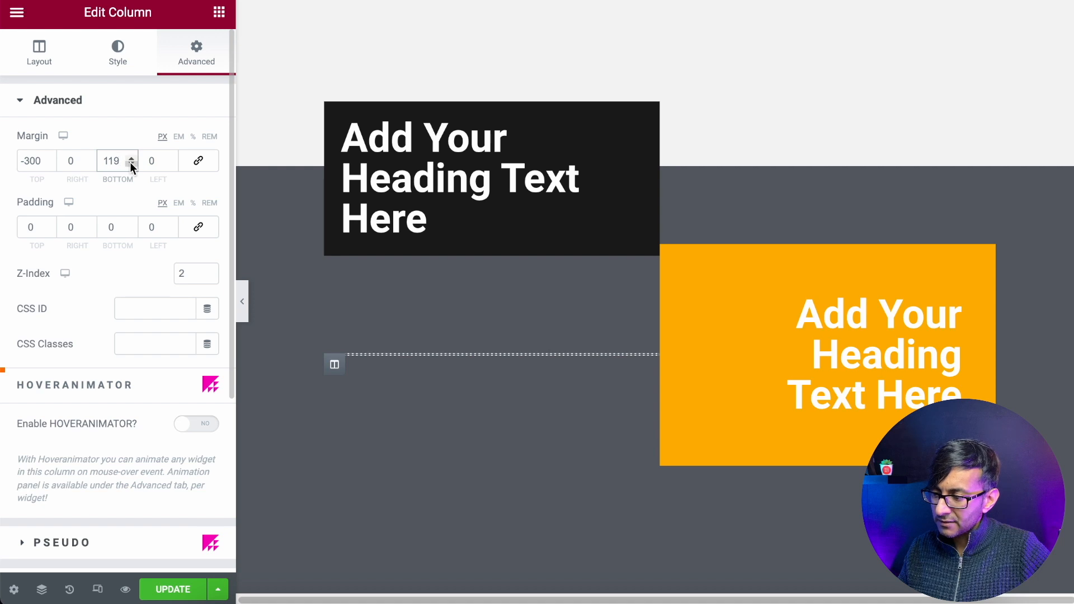
click(135, 164)
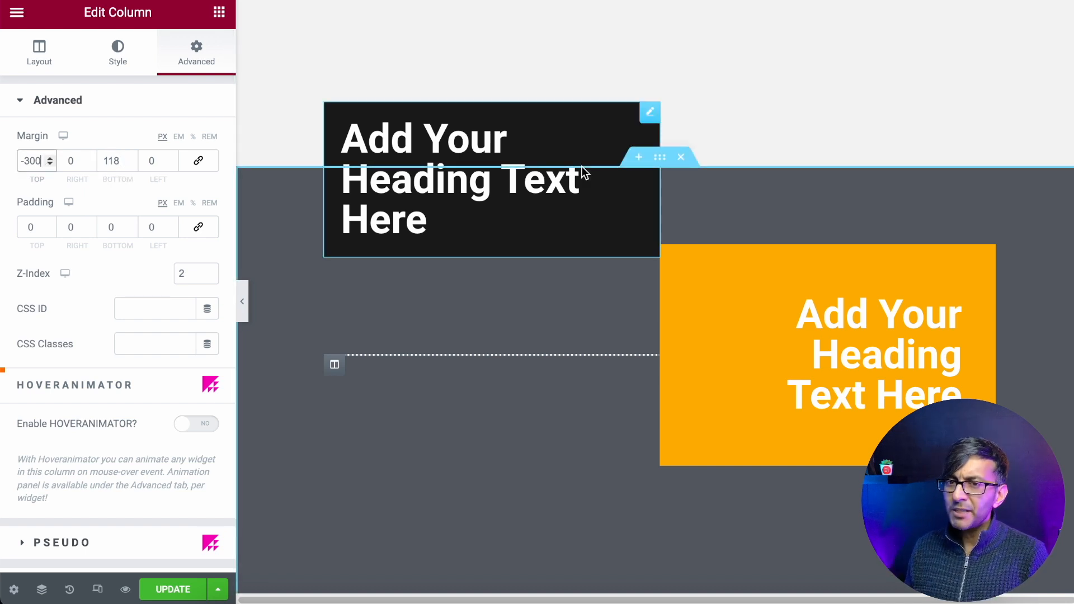
click(457, 179)
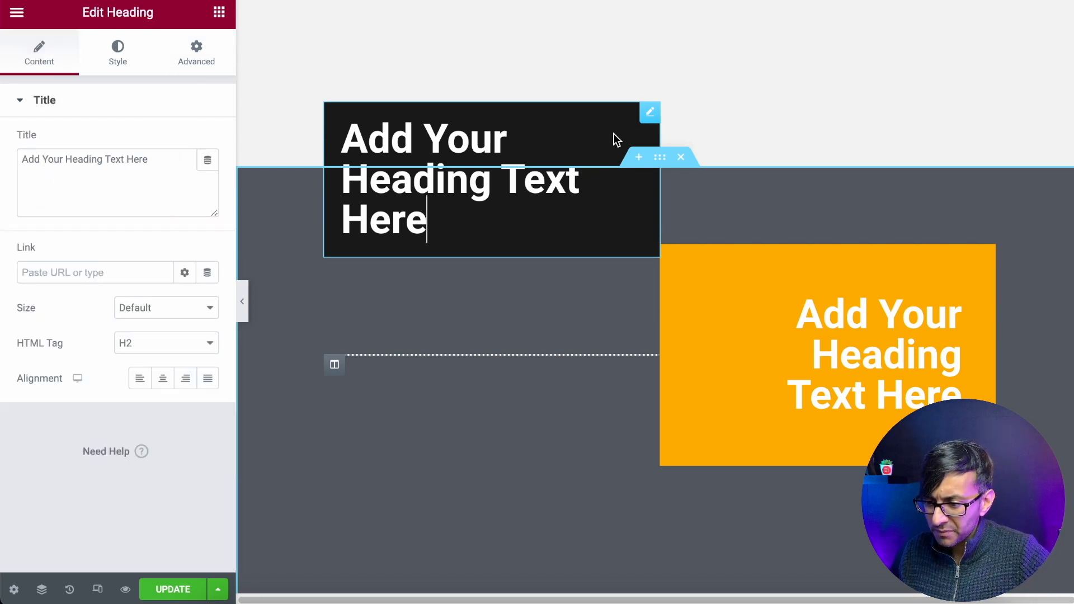
mouse_move(1052, 354)
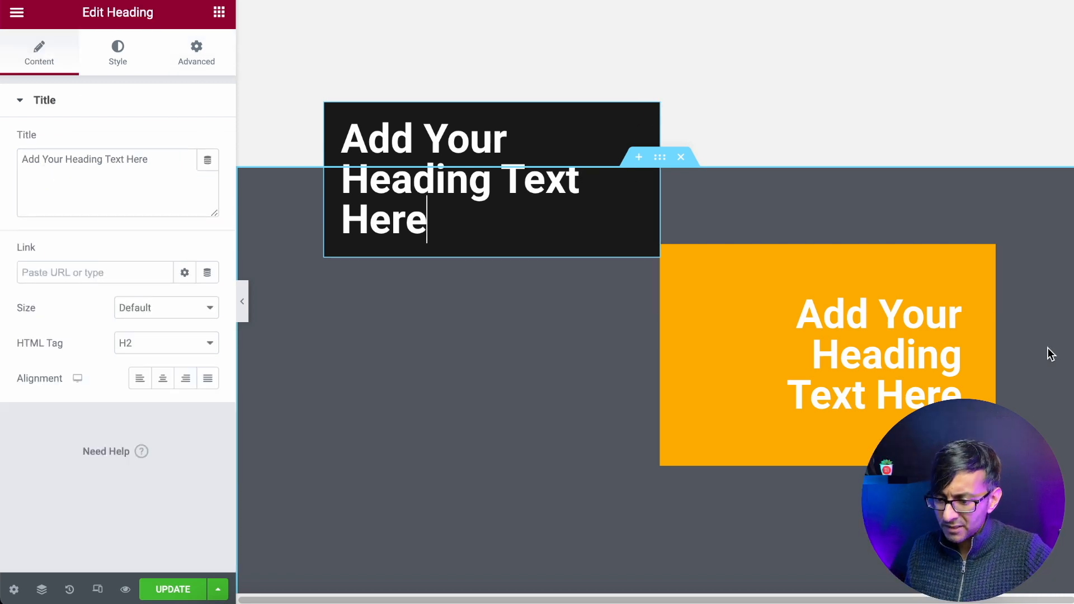
- Try a negative top margin on the orange column's heading, then reset it to 0
click(196, 53)
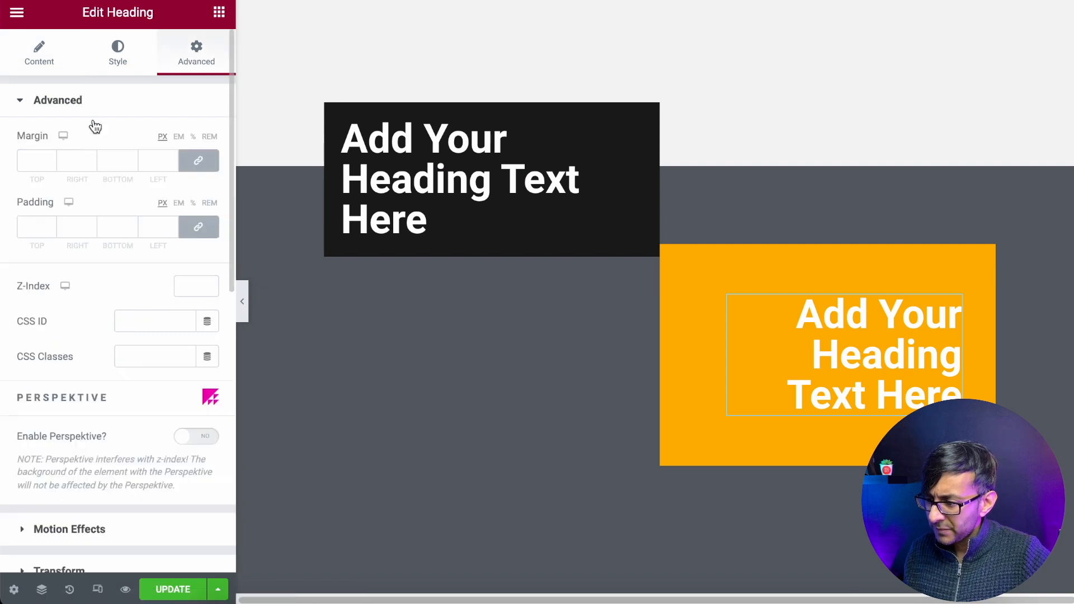
click(36, 161)
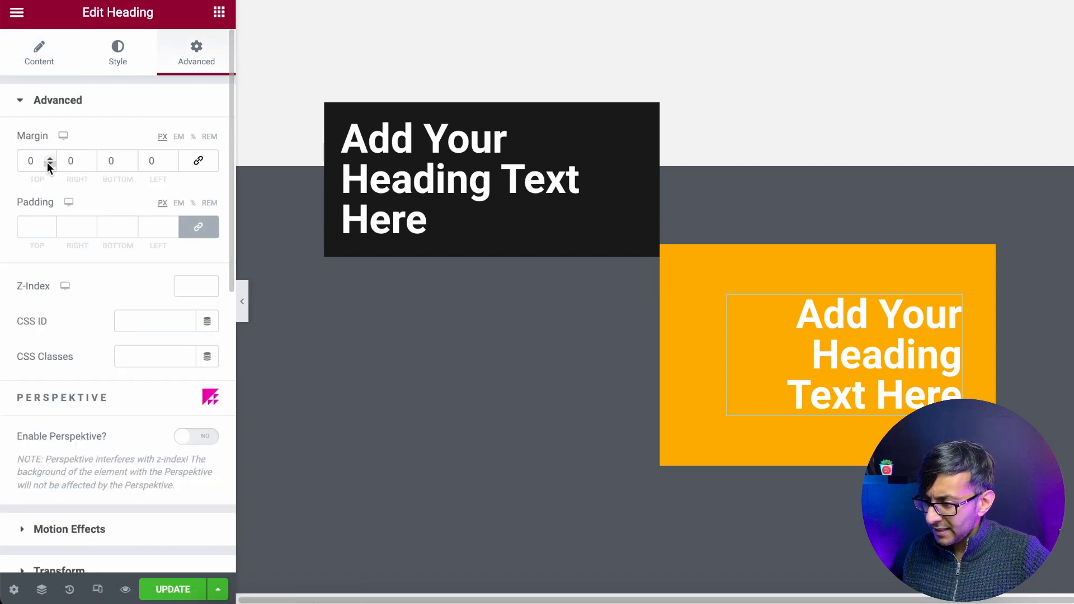
click(49, 165)
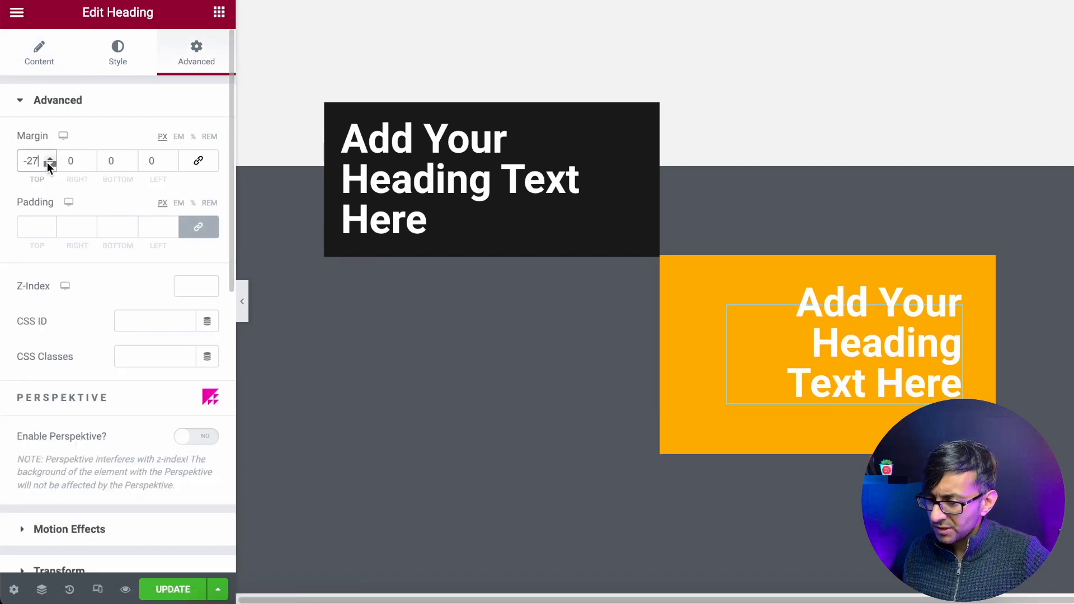
click(49, 159)
text(00)
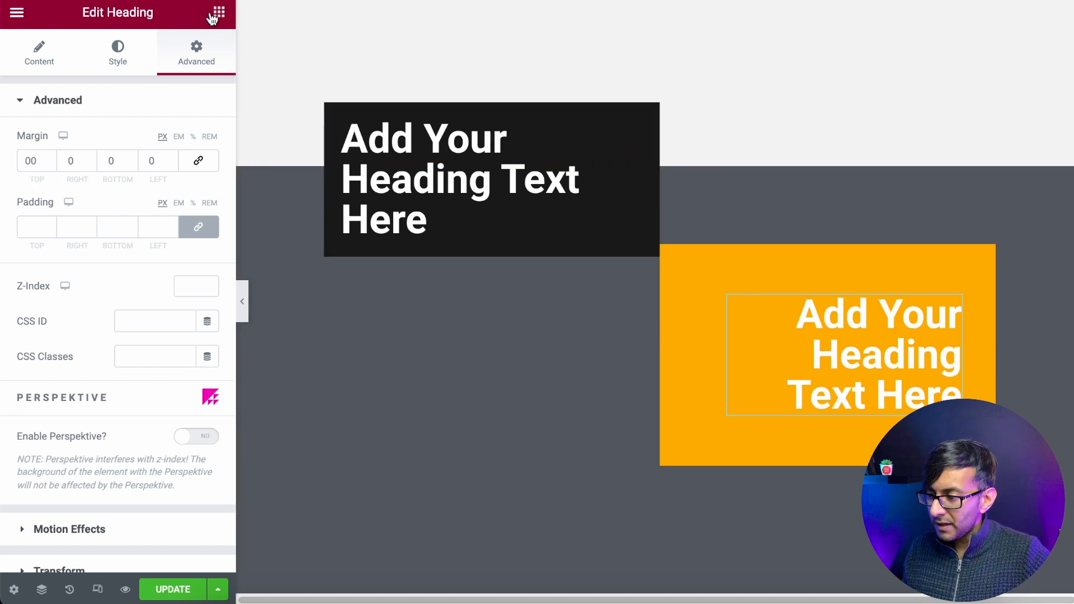
- Drop a Video widget from the widgets library and open its settings
click(218, 13)
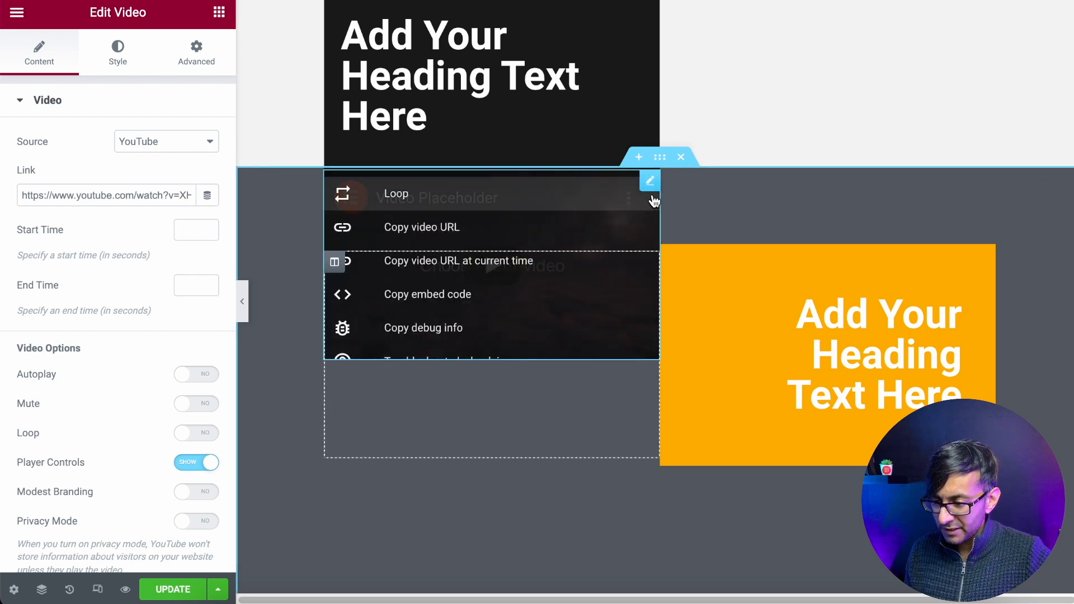
click(681, 156)
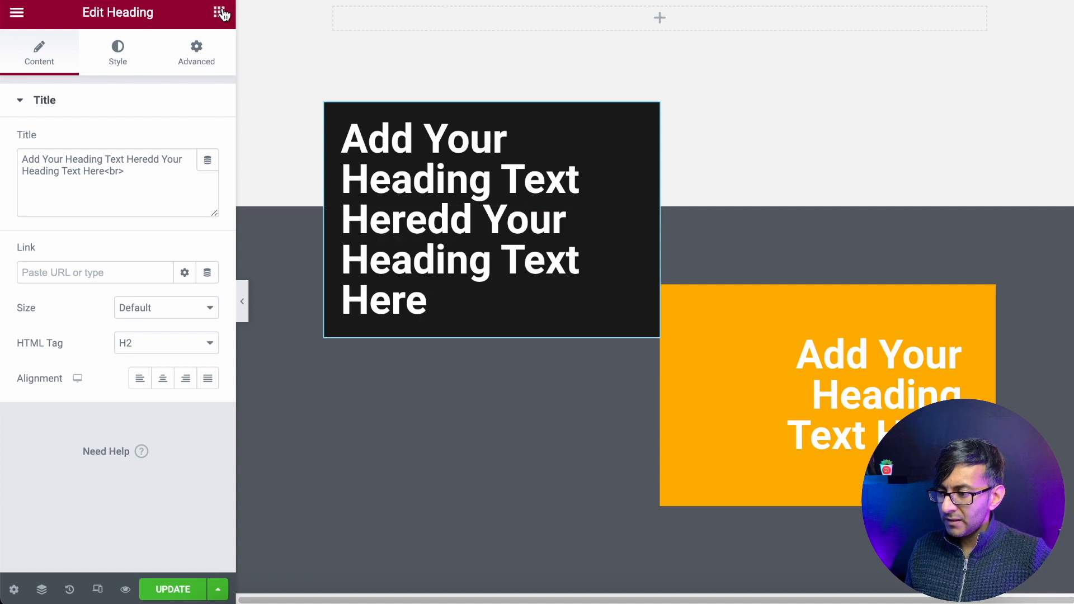
- Give the black column margins of 200 left and −200 right, then scroll to the example
click(220, 13)
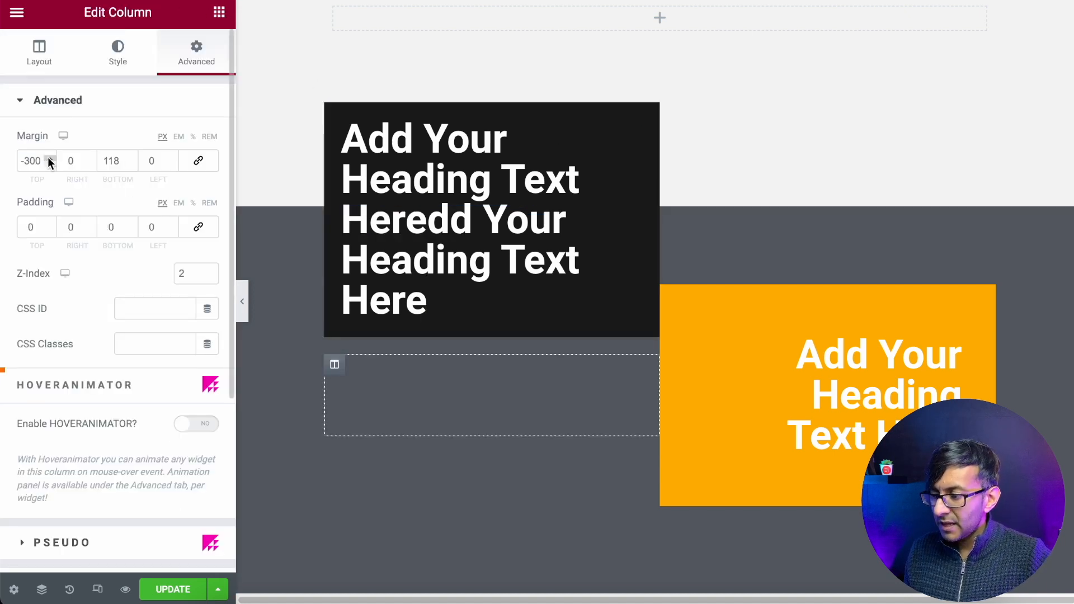
click(155, 161)
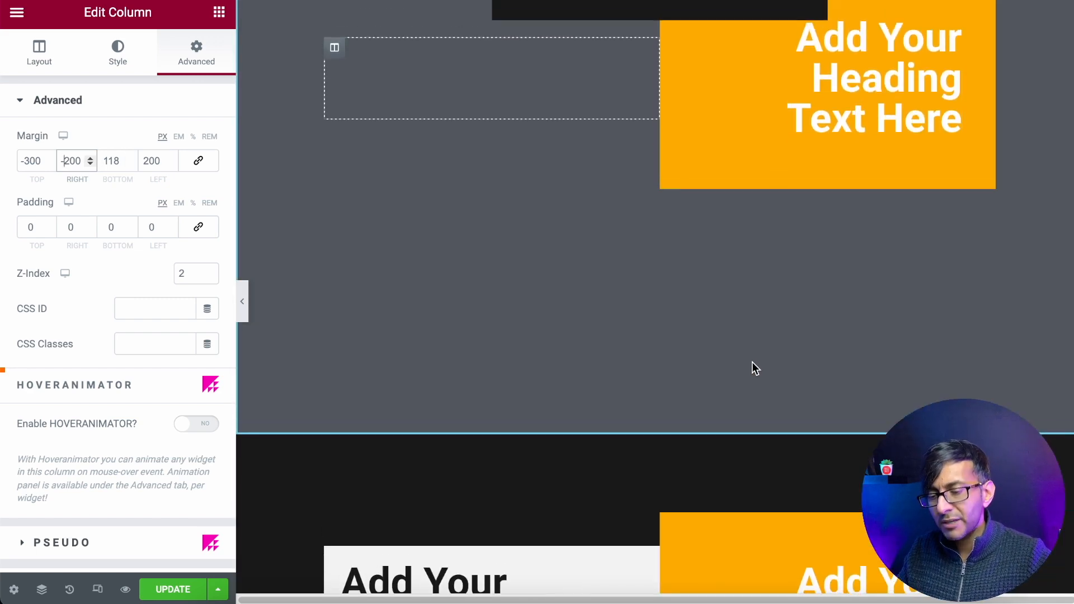
scroll(down, 3)
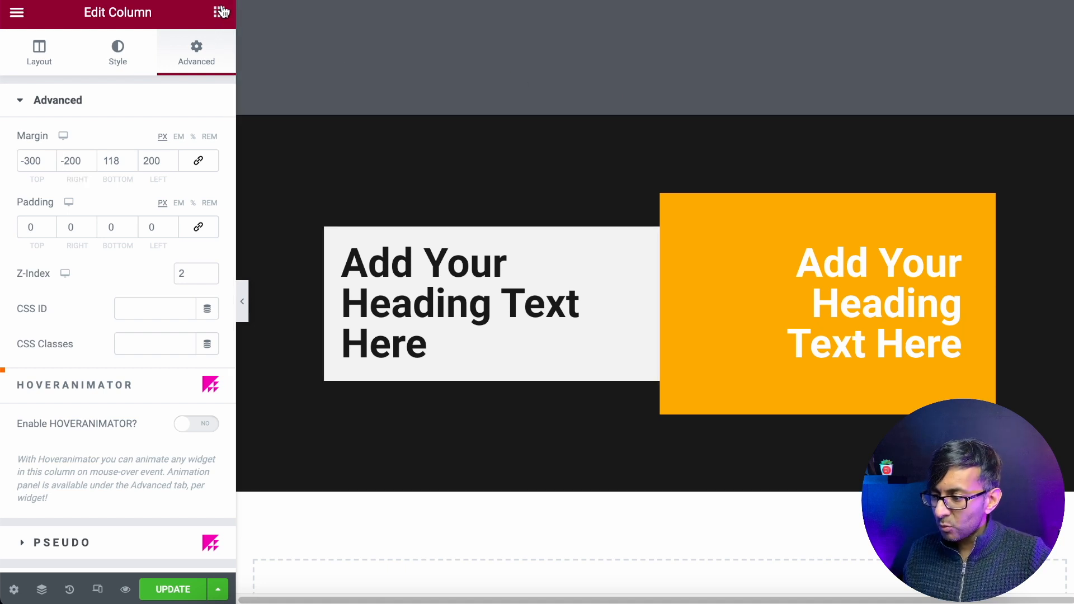
- Select the example heading and show its inner-section nesting in the Navigator
click(220, 12)
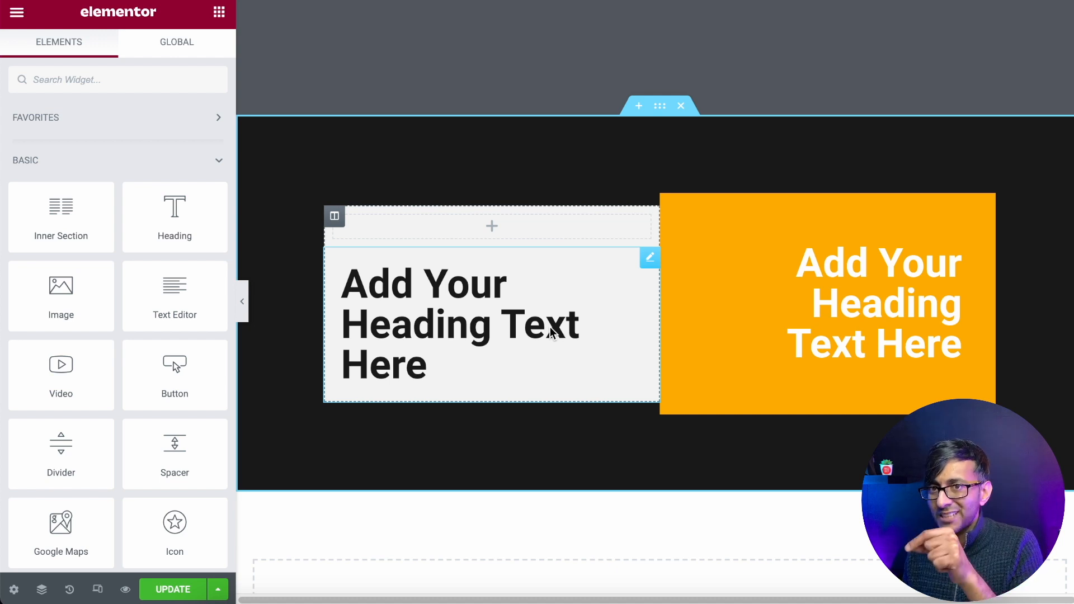
mouse_move(650, 259)
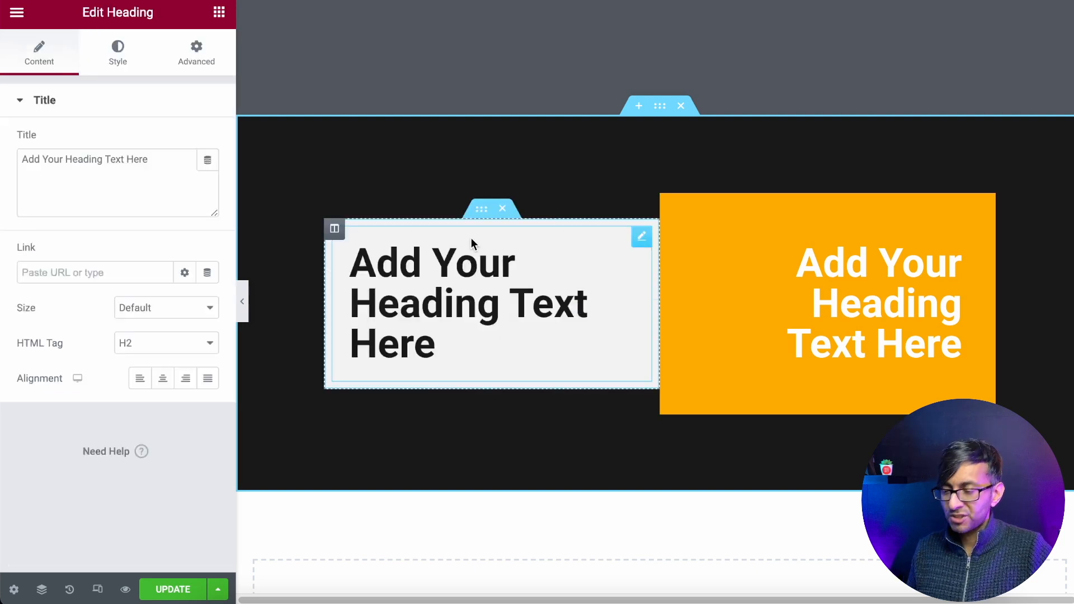
click(41, 590)
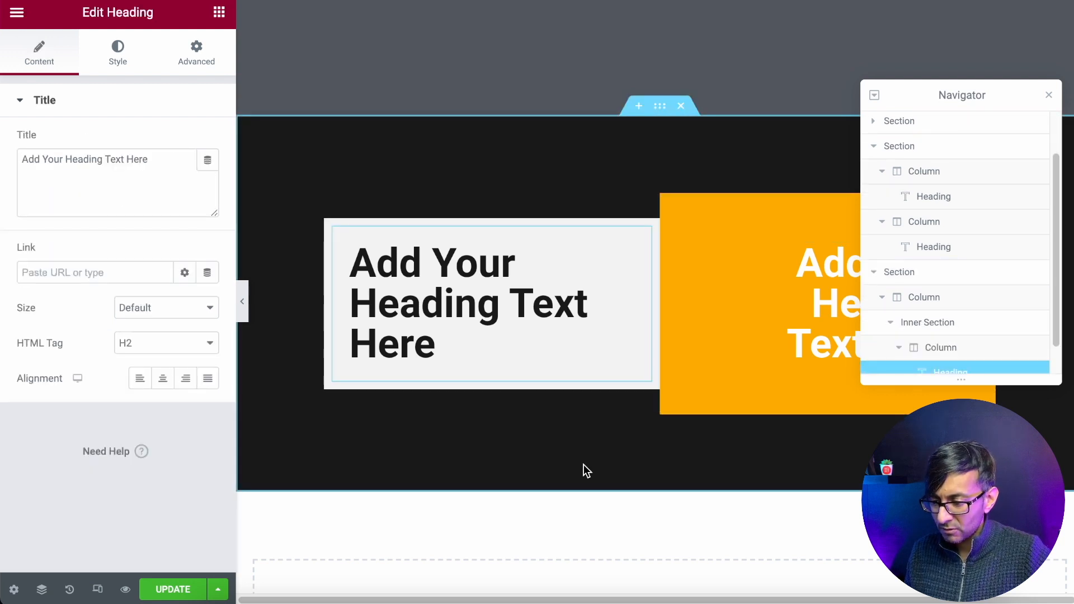
- Select Inner Section in the Navigator and set its top margin to −300
click(929, 322)
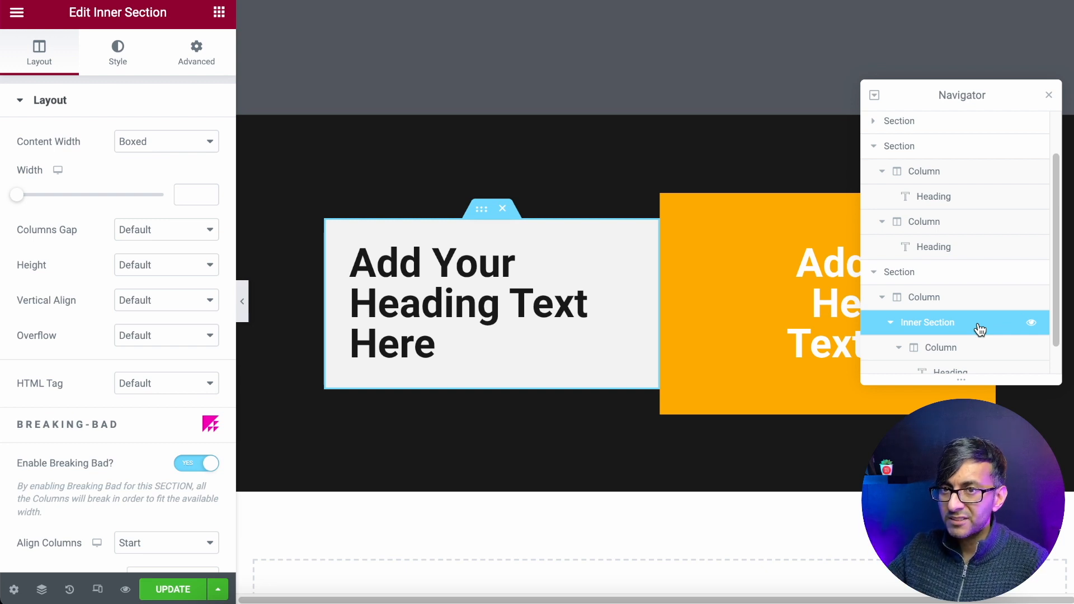
mouse_move(479, 5)
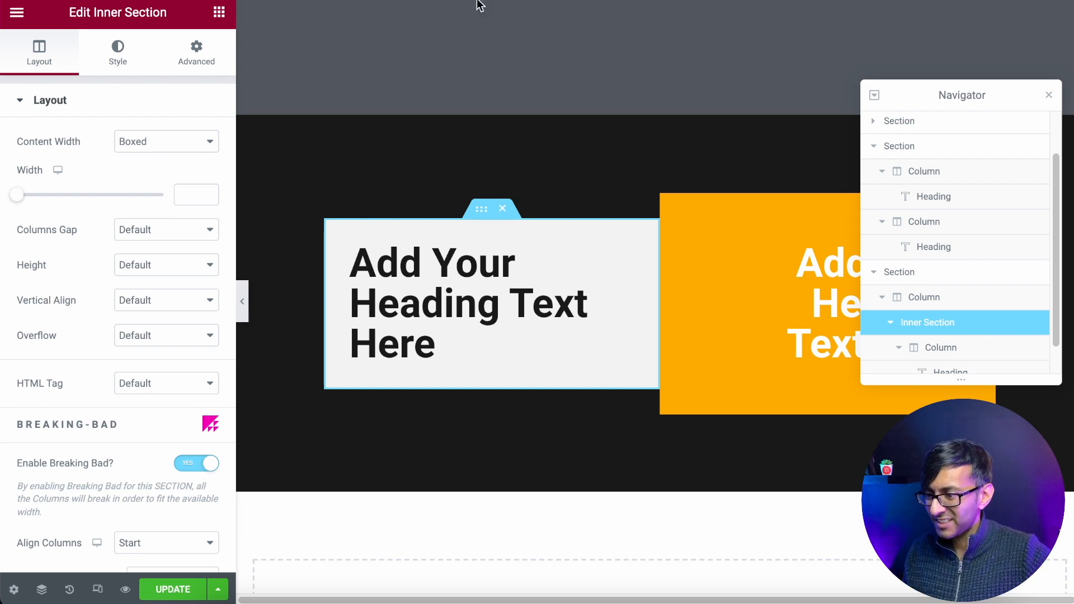
click(196, 52)
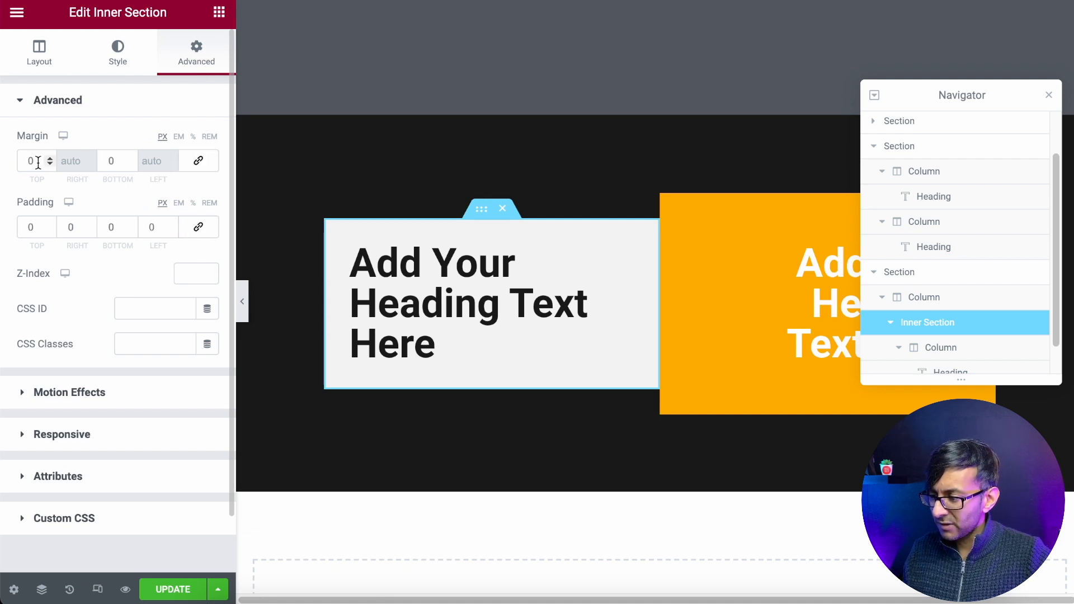
click(48, 165)
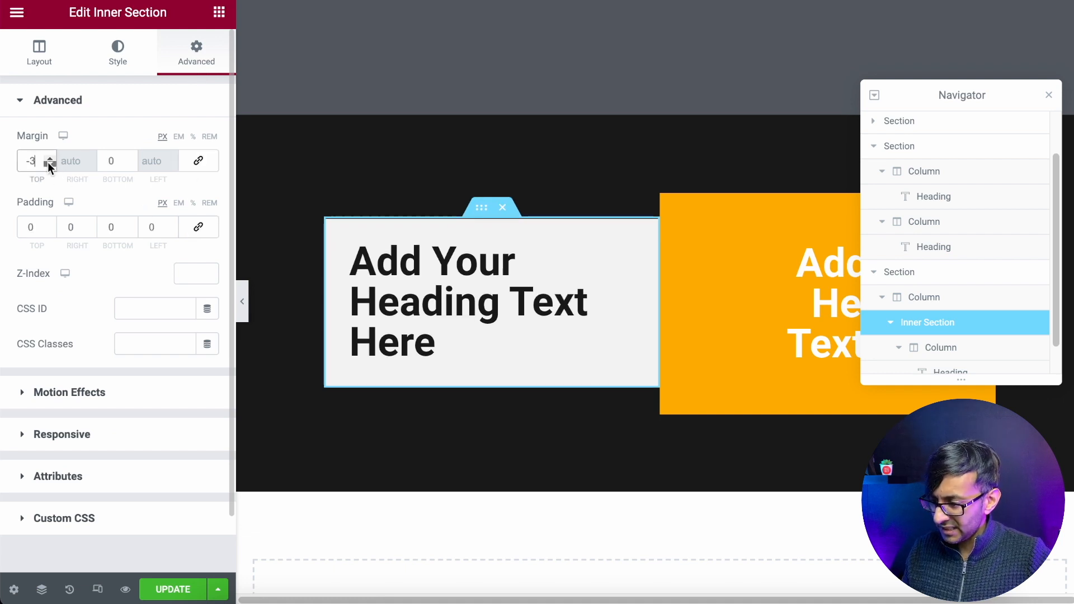
click(50, 165)
text(00)
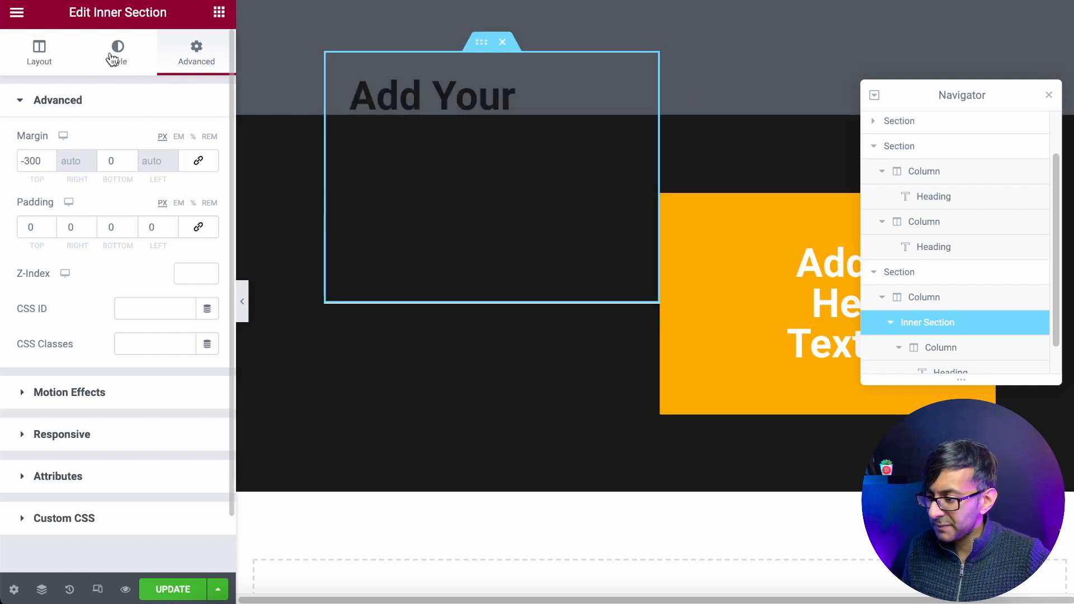
- Set the inner section's background to Classic white and select its parent column
click(117, 52)
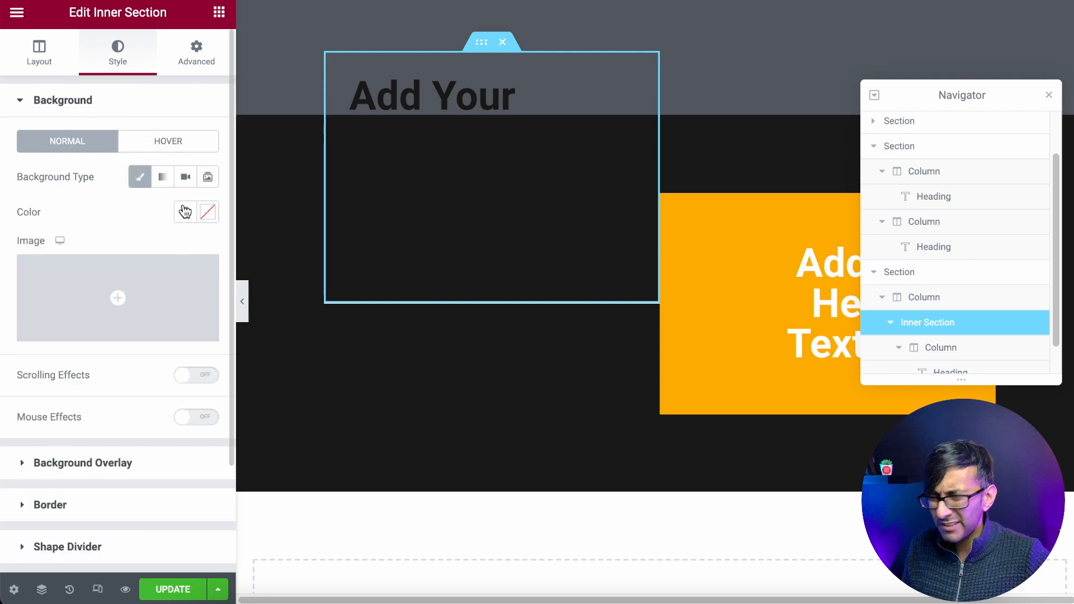
click(184, 212)
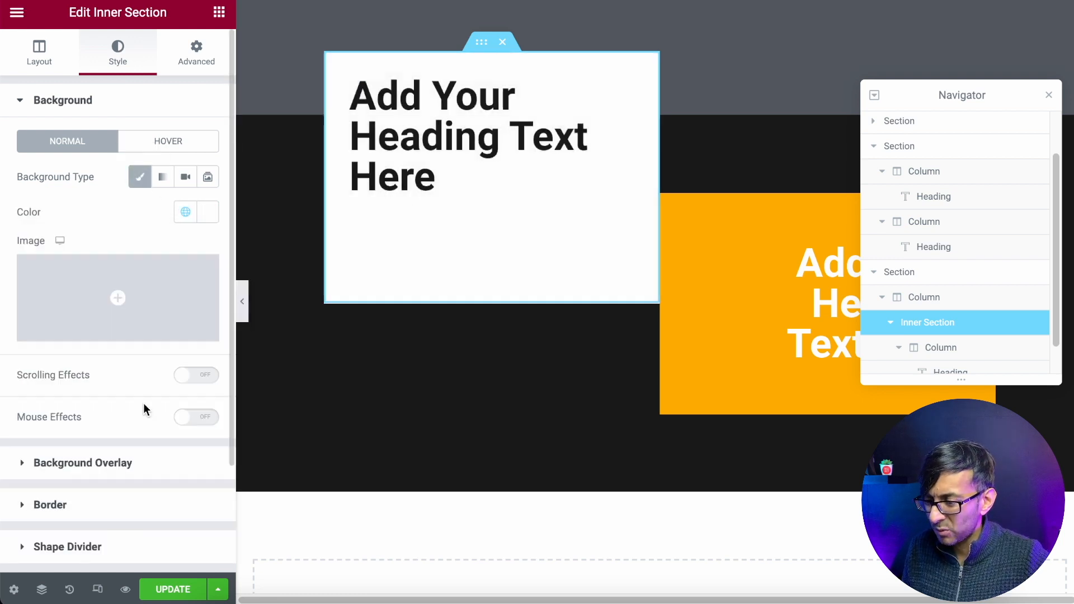
click(925, 297)
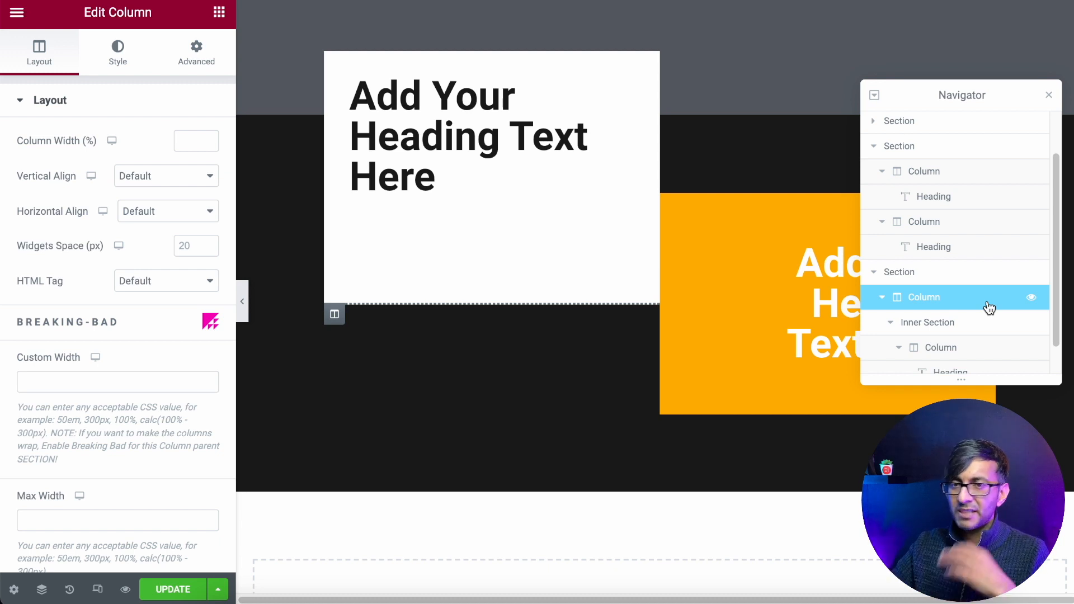
mouse_move(973, 317)
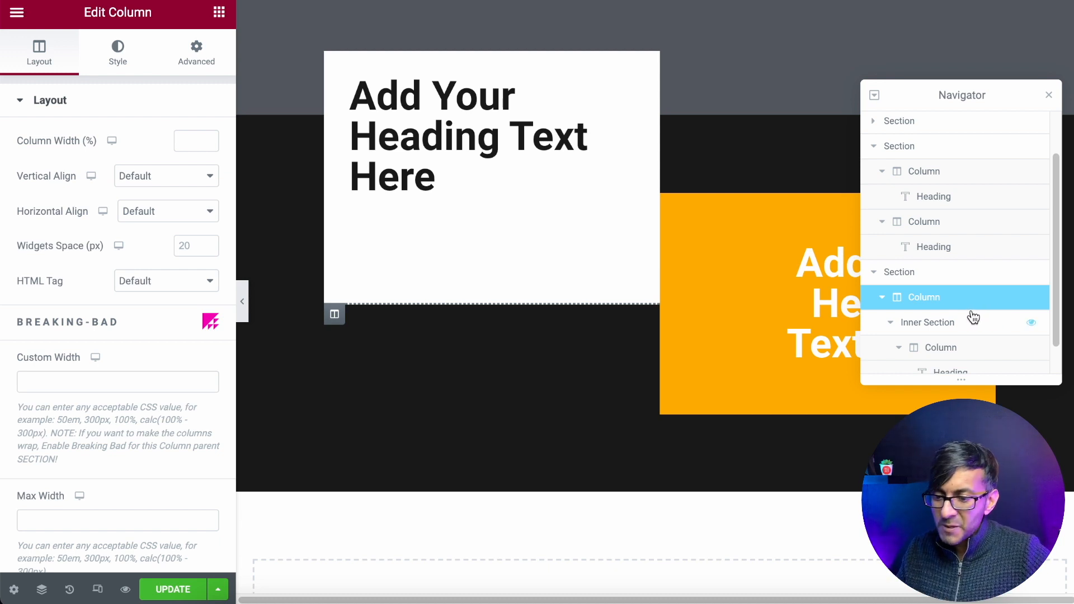
- Give the inner section a 70 bottom margin and reselect the black heading's column
click(930, 323)
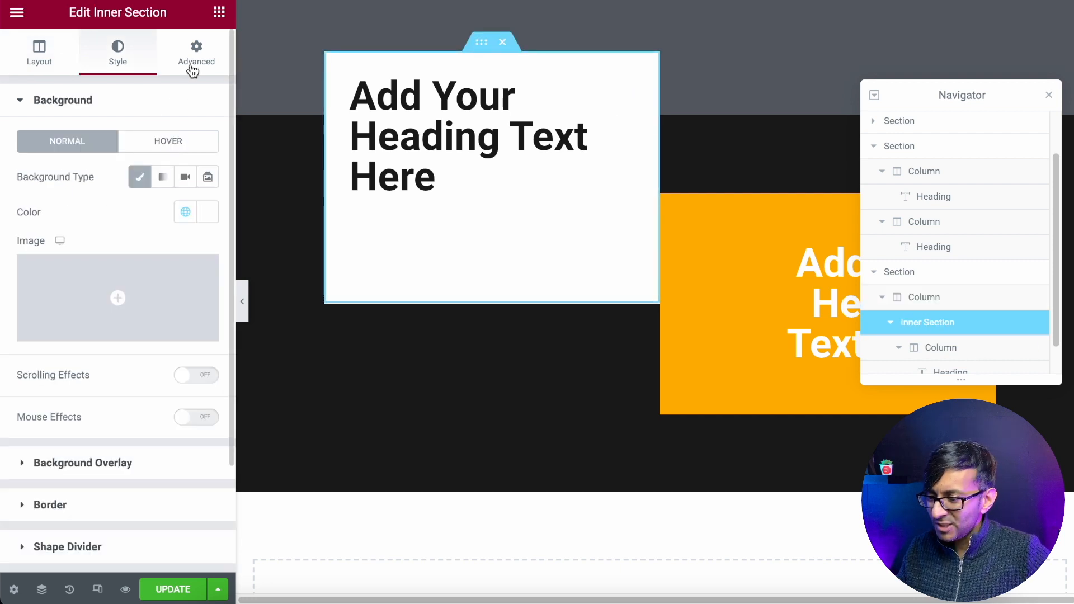
click(196, 52)
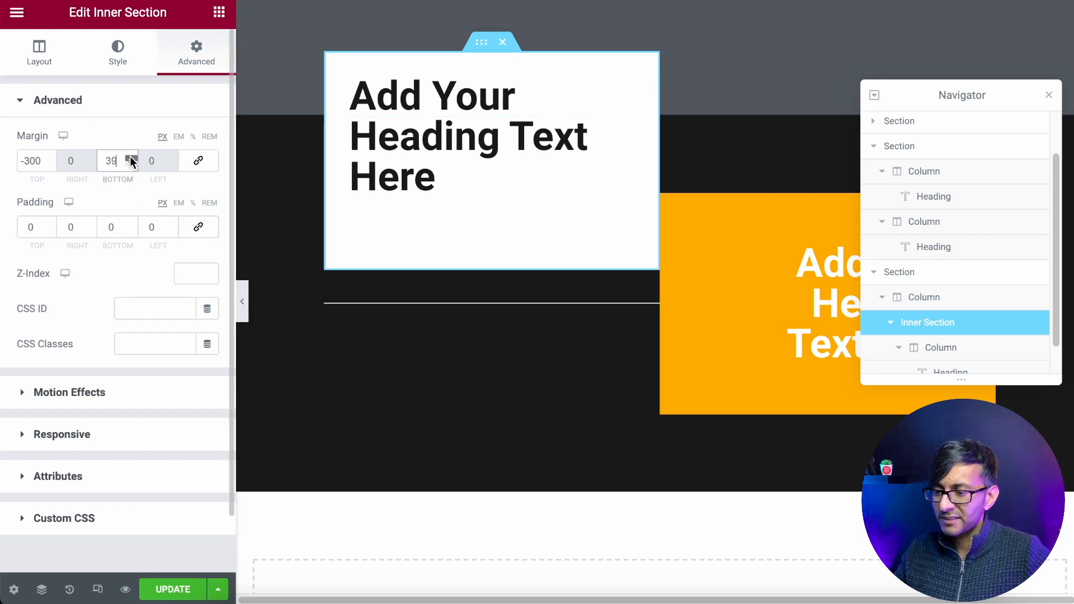
click(128, 156)
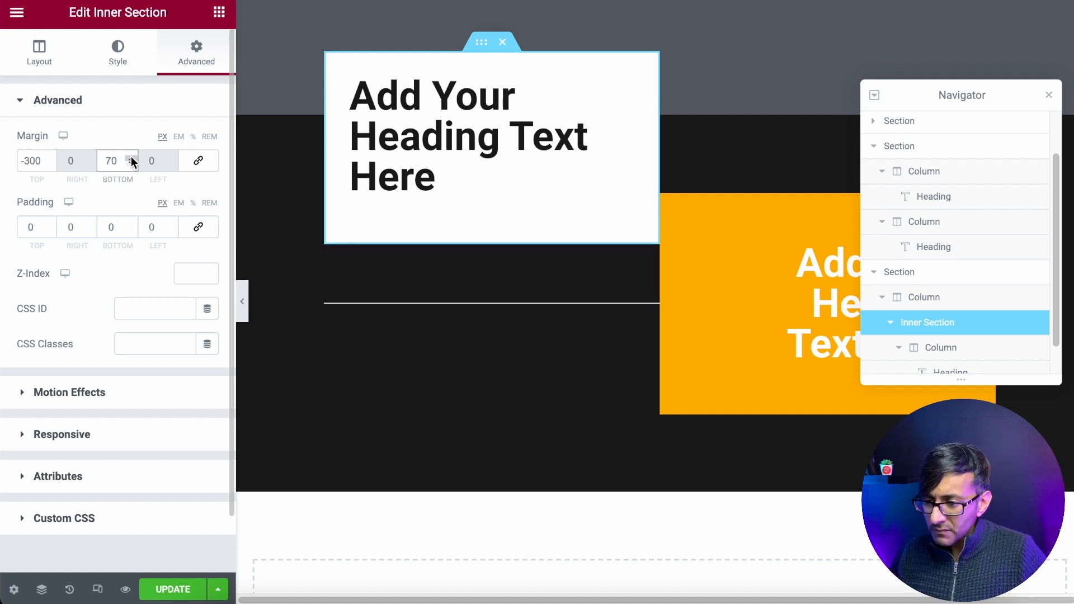
mouse_move(341, 160)
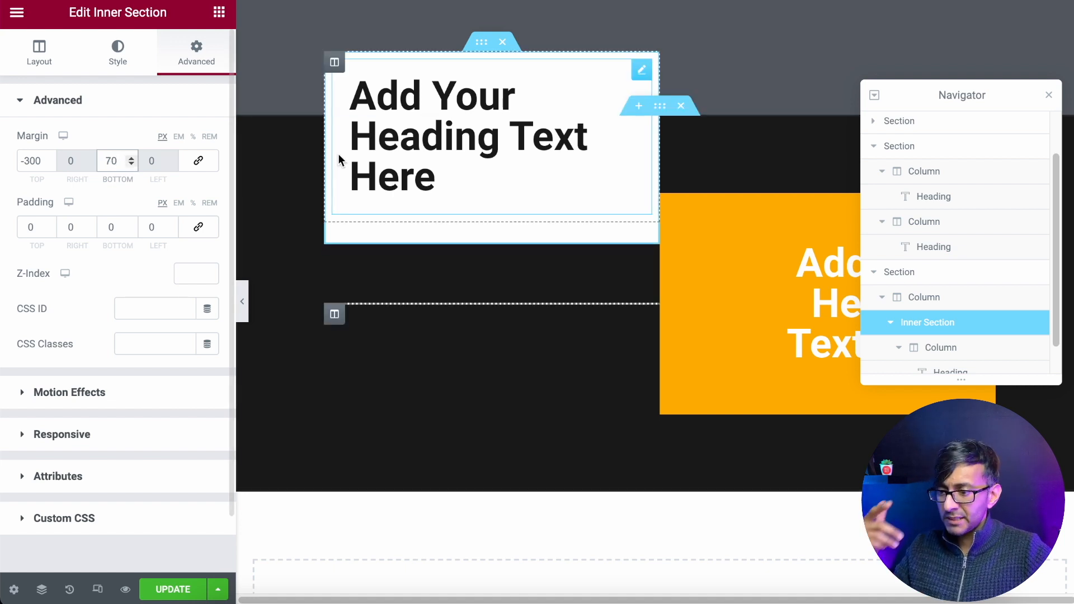
scroll(down, 3)
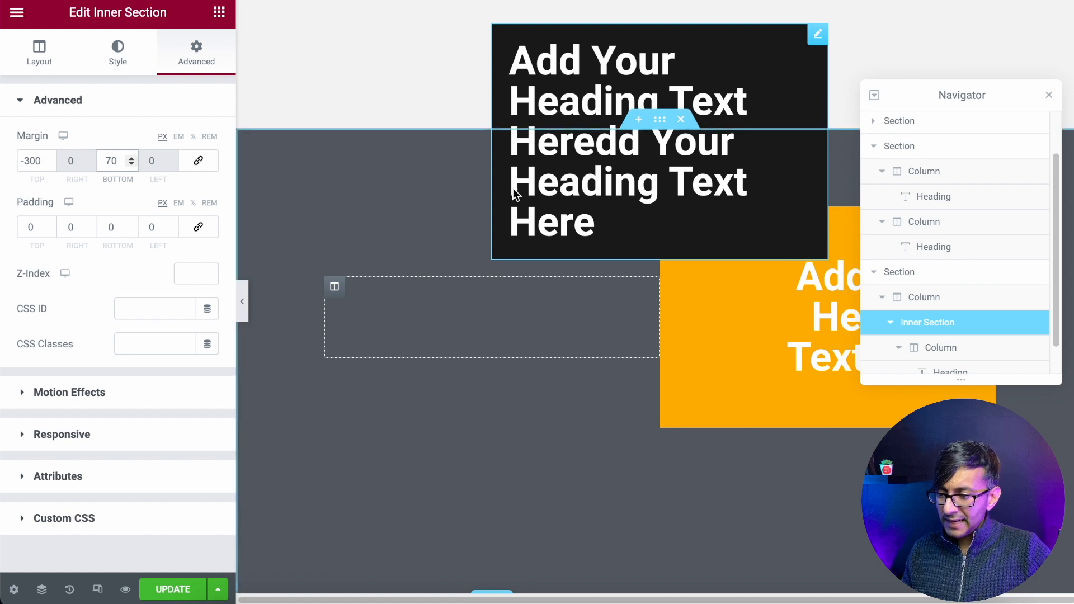
click(924, 171)
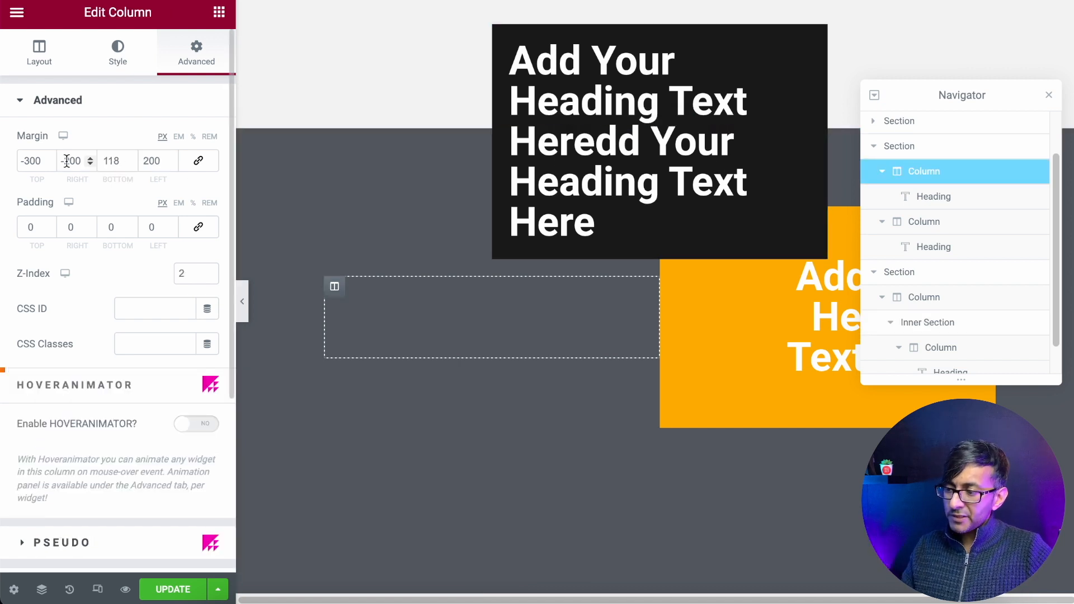